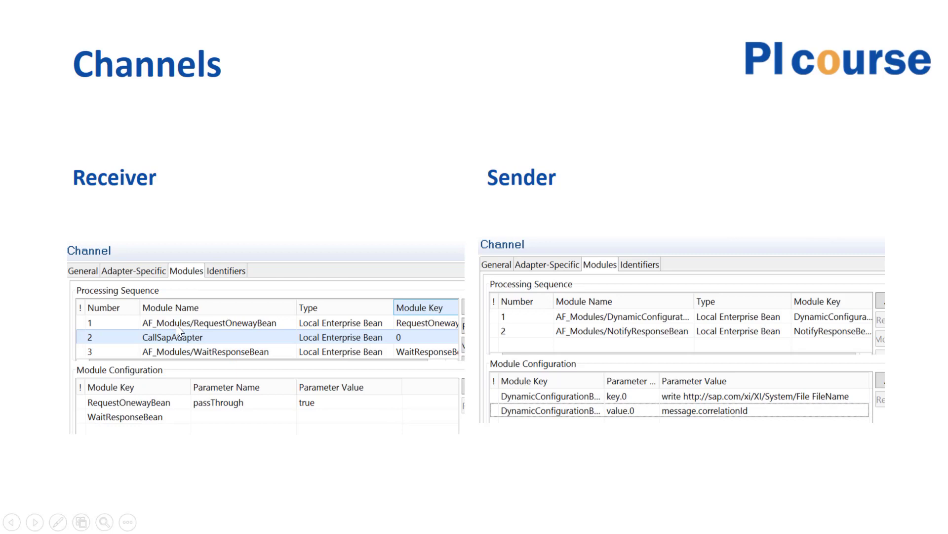
mouse_move(253, 328)
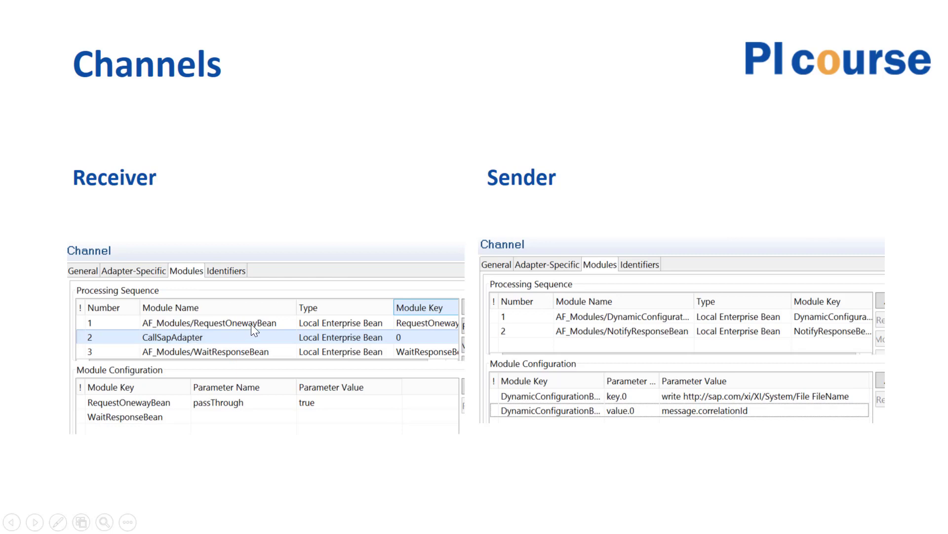
mouse_move(230, 411)
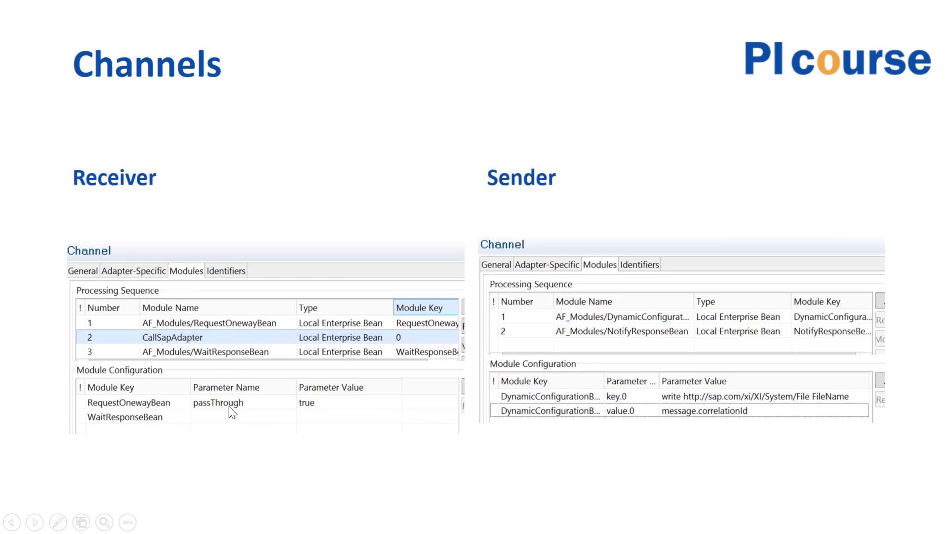
mouse_move(327, 416)
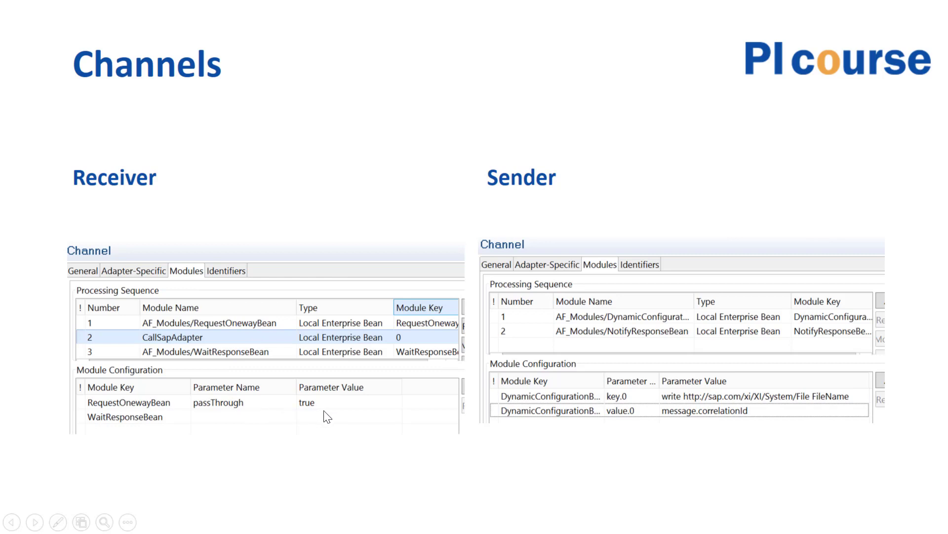
mouse_move(252, 358)
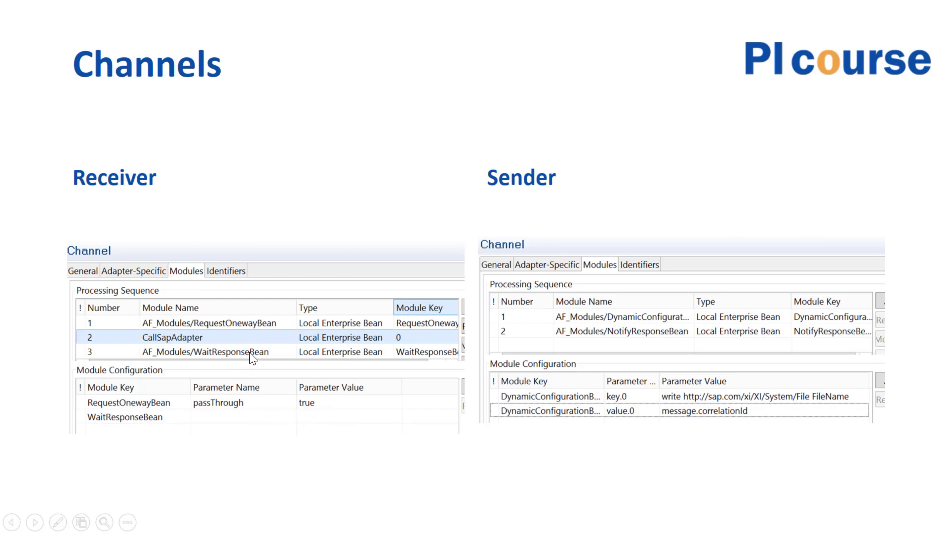
mouse_move(241, 417)
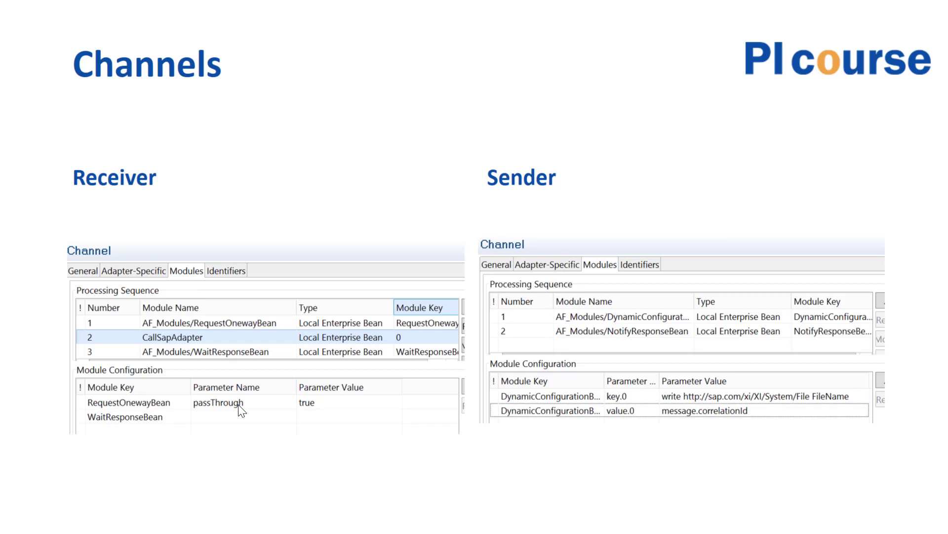
mouse_move(744, 316)
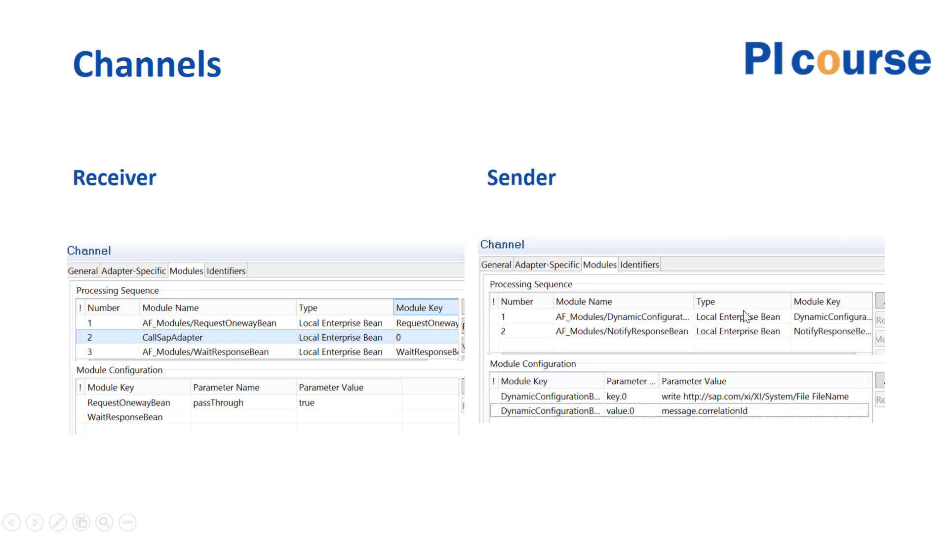
mouse_move(631, 320)
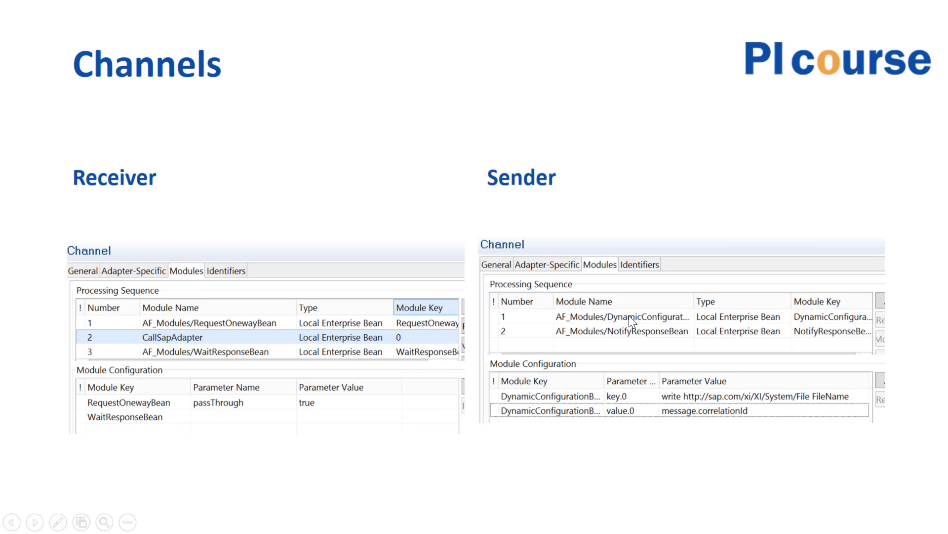
mouse_move(674, 402)
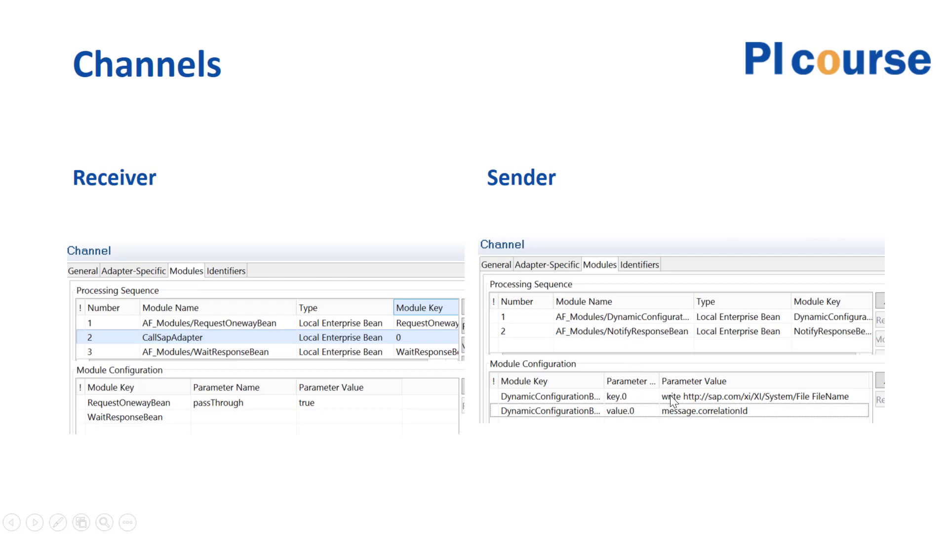
mouse_move(683, 401)
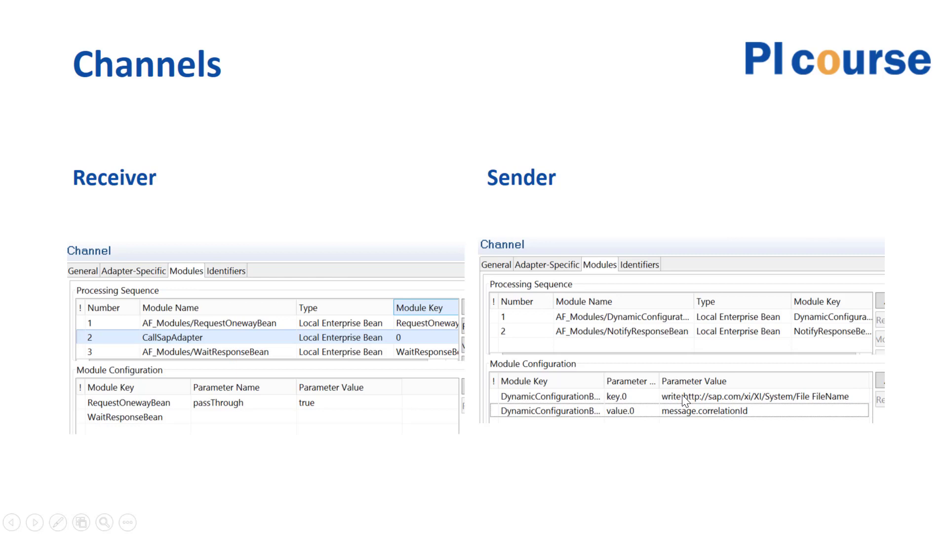
mouse_move(694, 398)
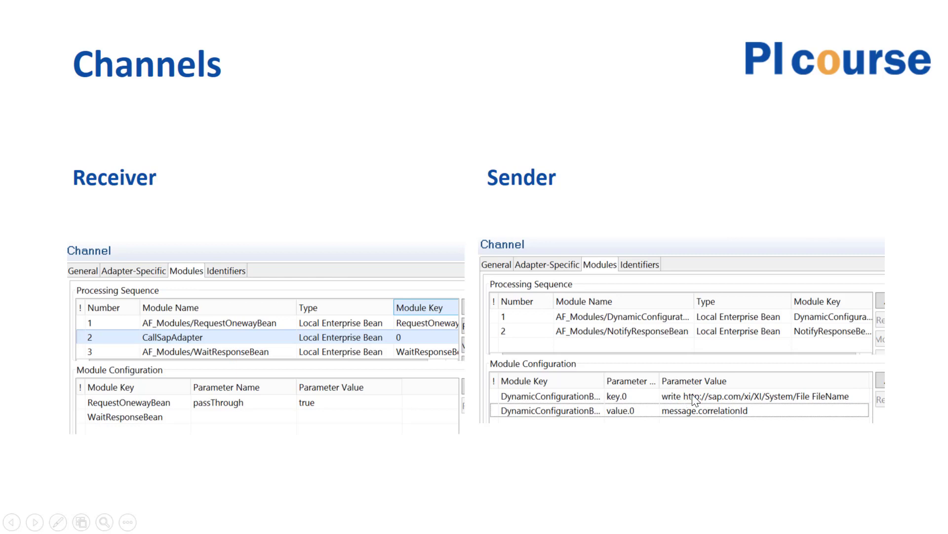
mouse_move(736, 419)
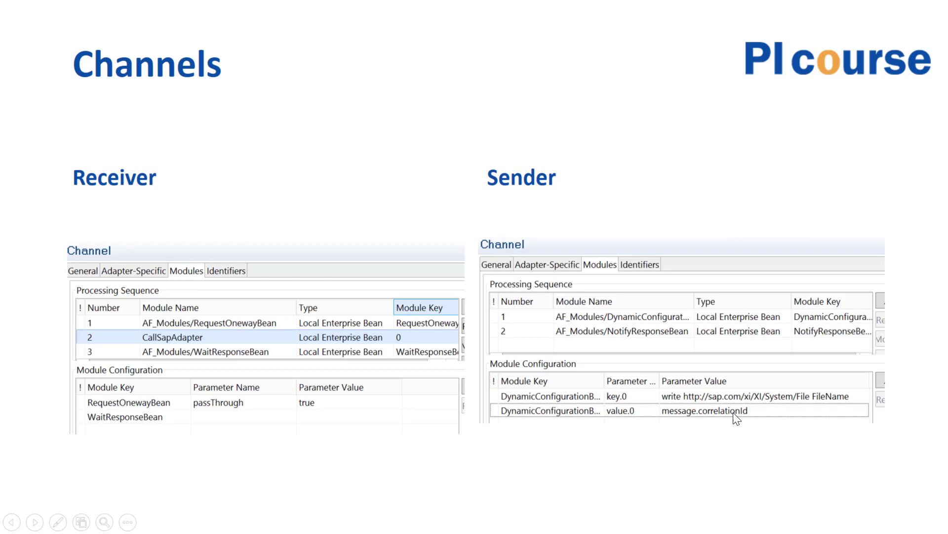
mouse_move(690, 407)
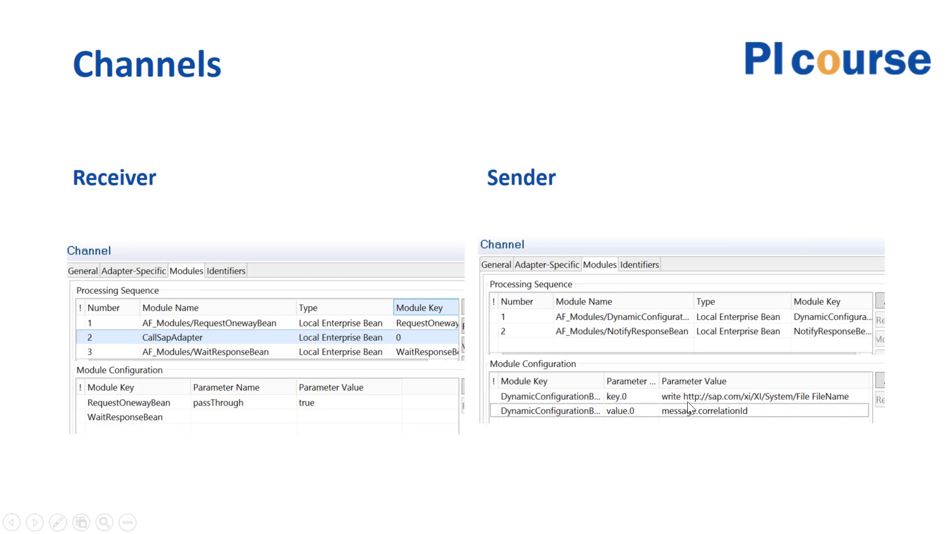
mouse_move(720, 420)
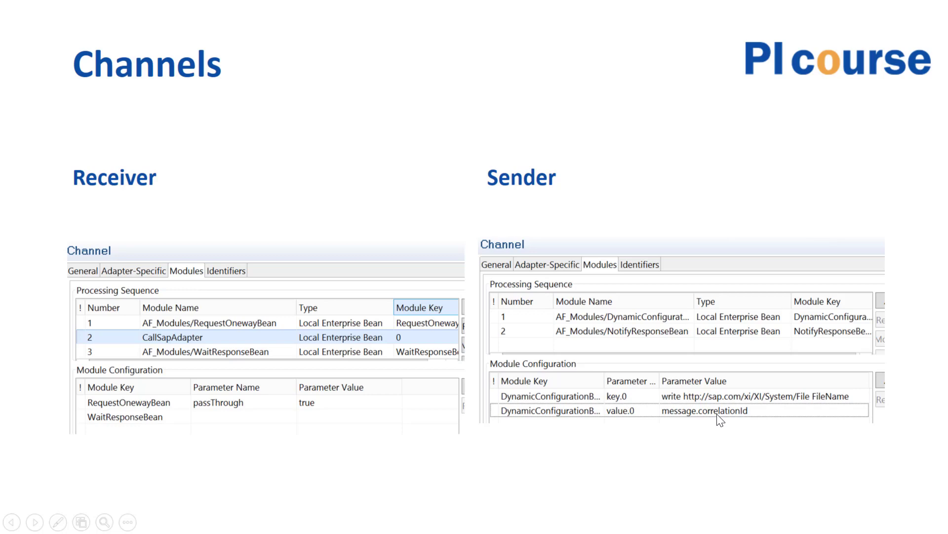
Bring up the window switcher after presenting the Channels slide
key("alt+tab")
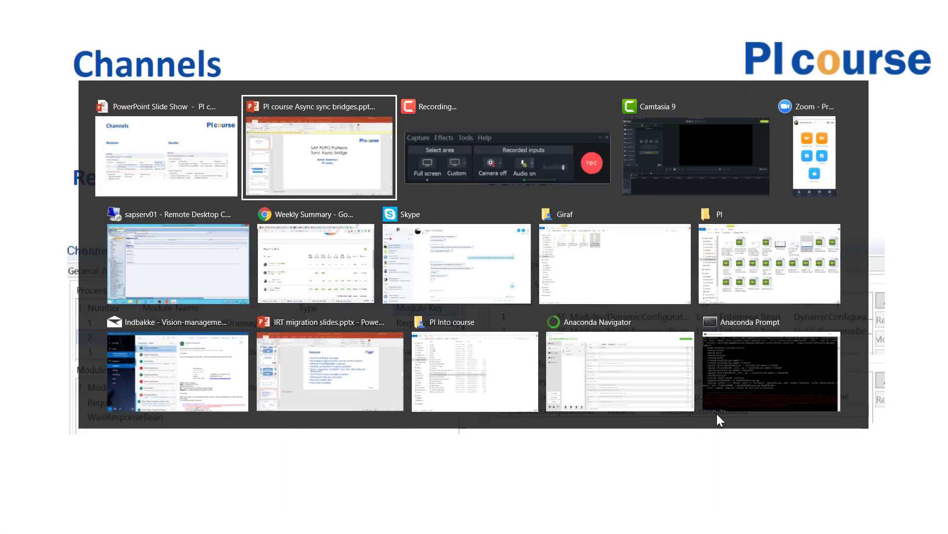
Show the SyncAsyncFlow receiver file channel's general details in the Developer Studio
left_click(177, 263)
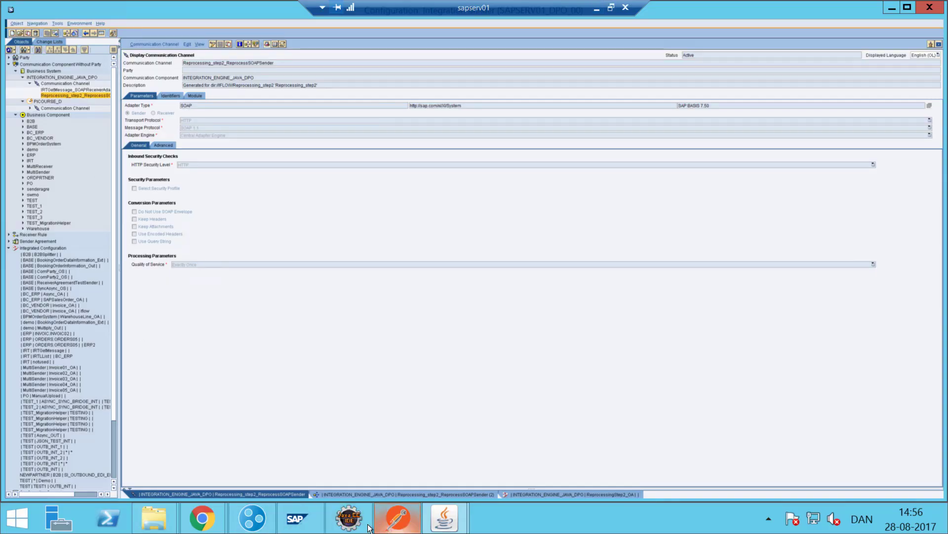
left_click(348, 517)
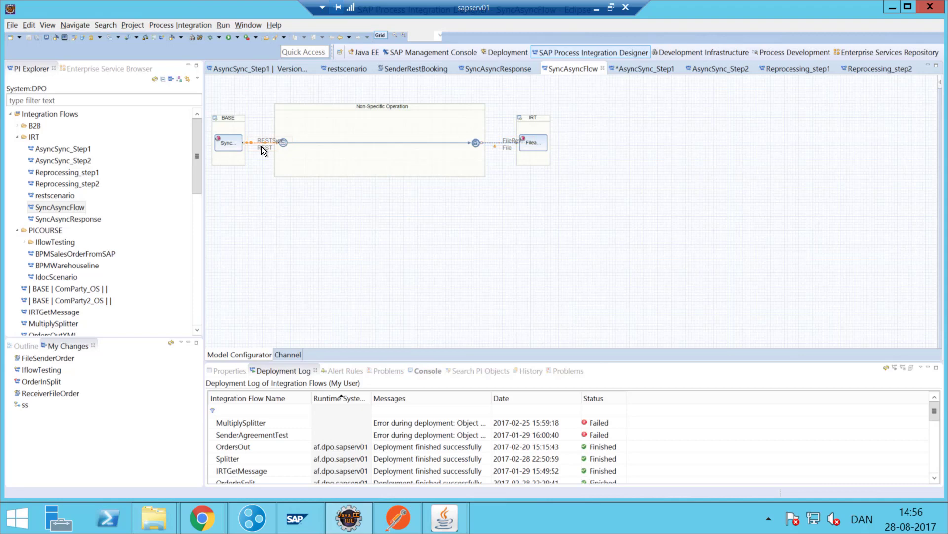
double_click(265, 143)
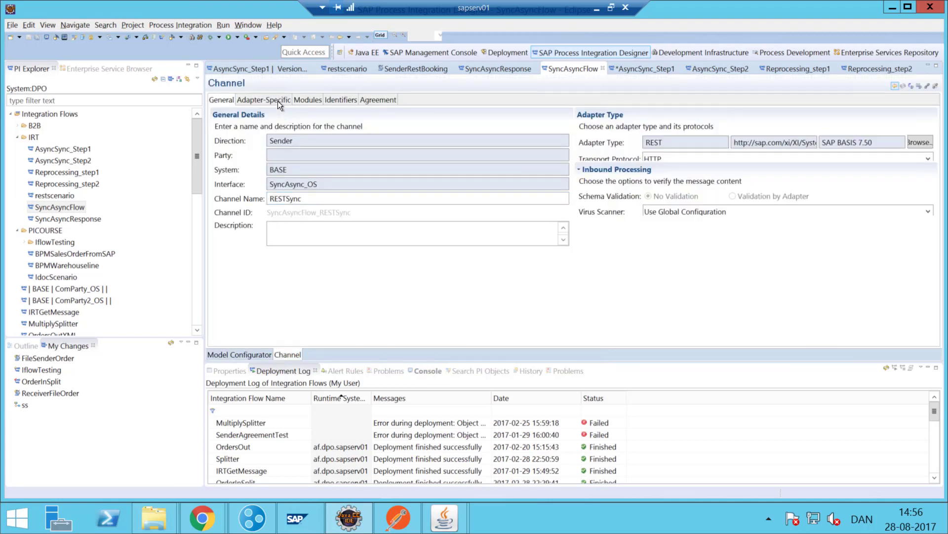
left_click(263, 99)
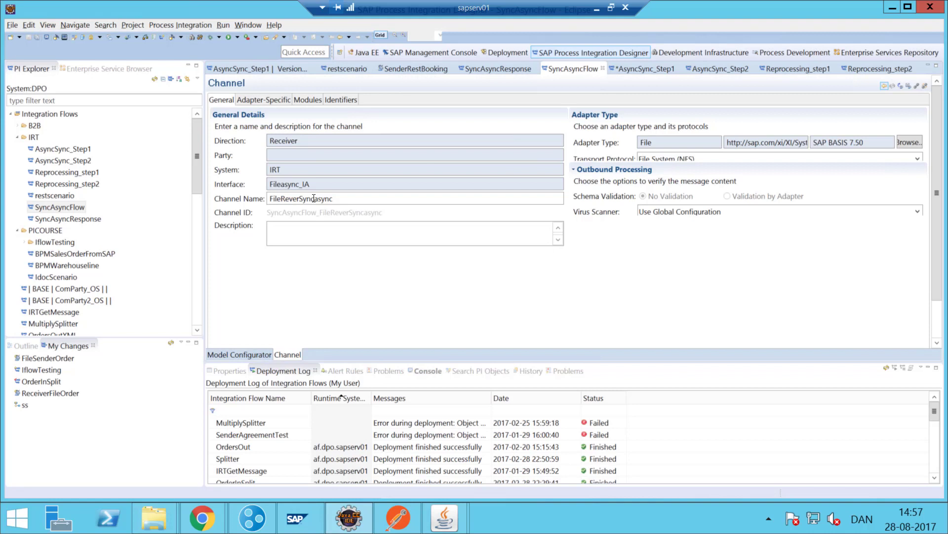
Review the receiver channel's target directory, mid message-id variable and processing settings
left_click(263, 99)
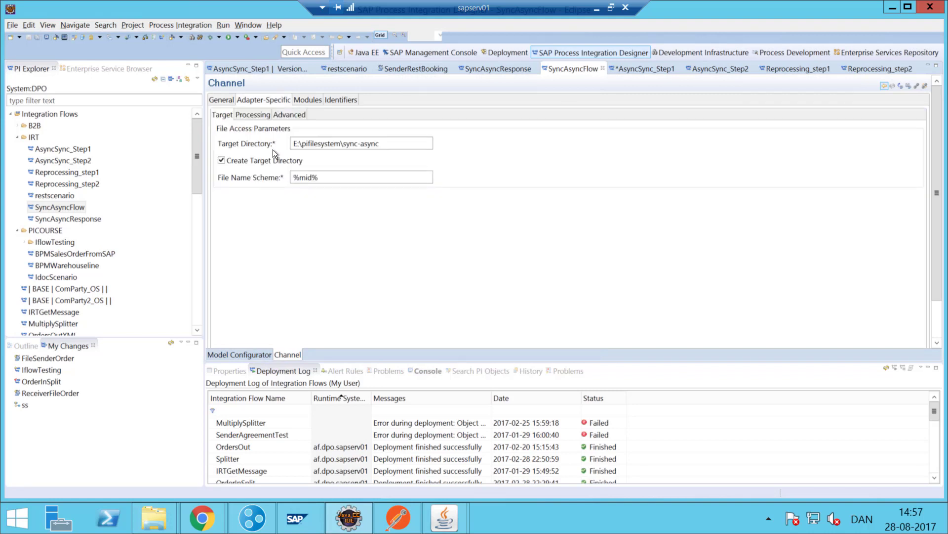
triple_click(362, 142)
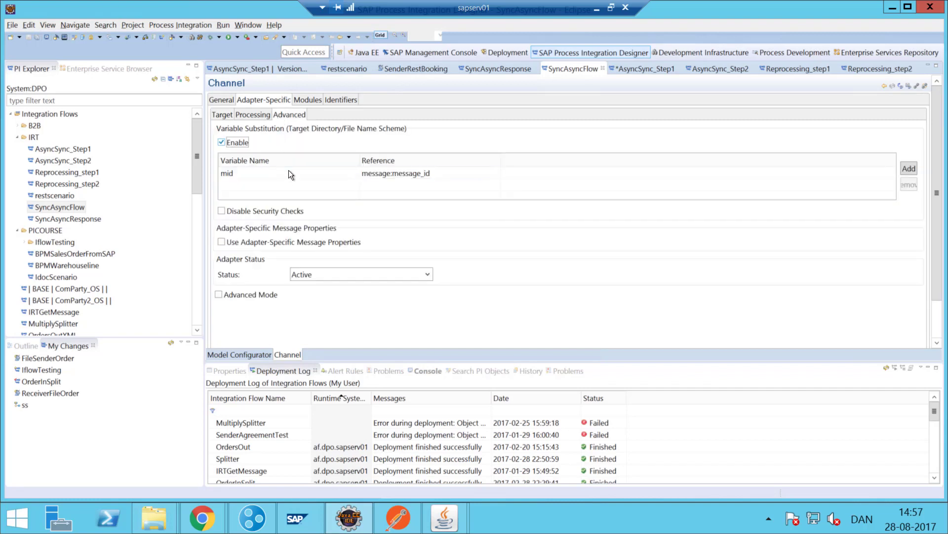
mouse_move(435, 188)
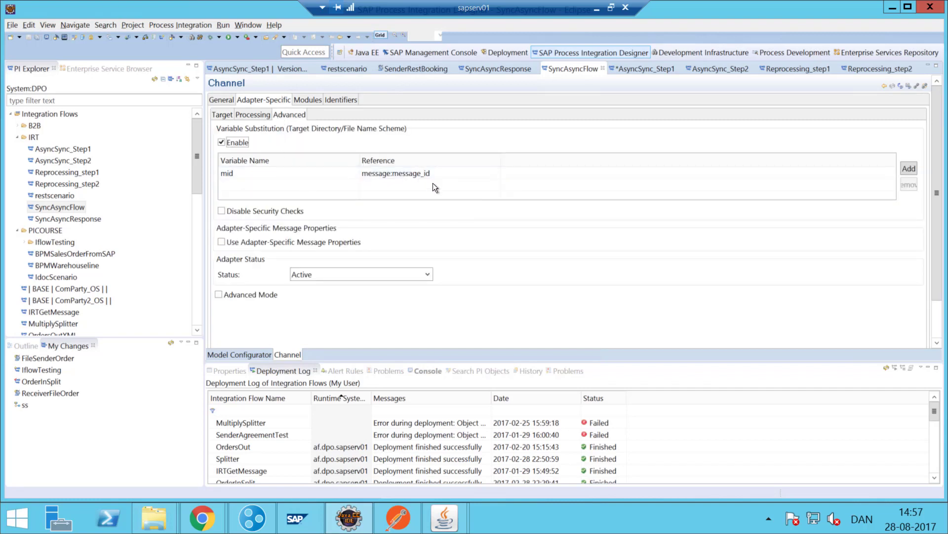
left_click(395, 173)
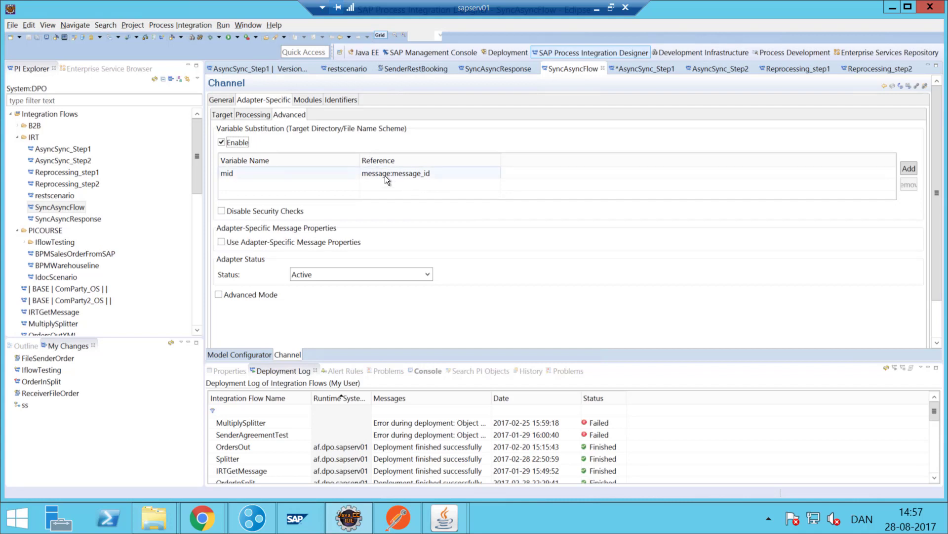
mouse_move(305, 170)
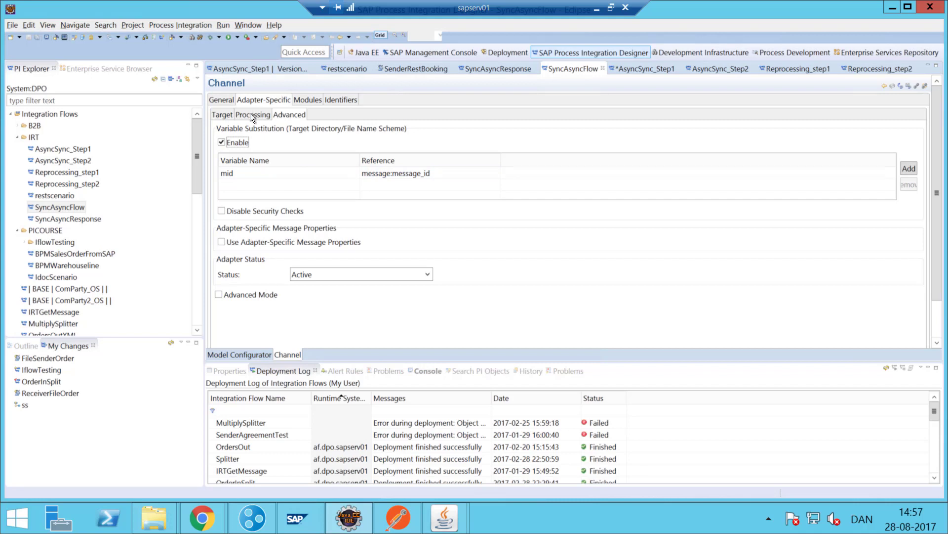
left_click(253, 114)
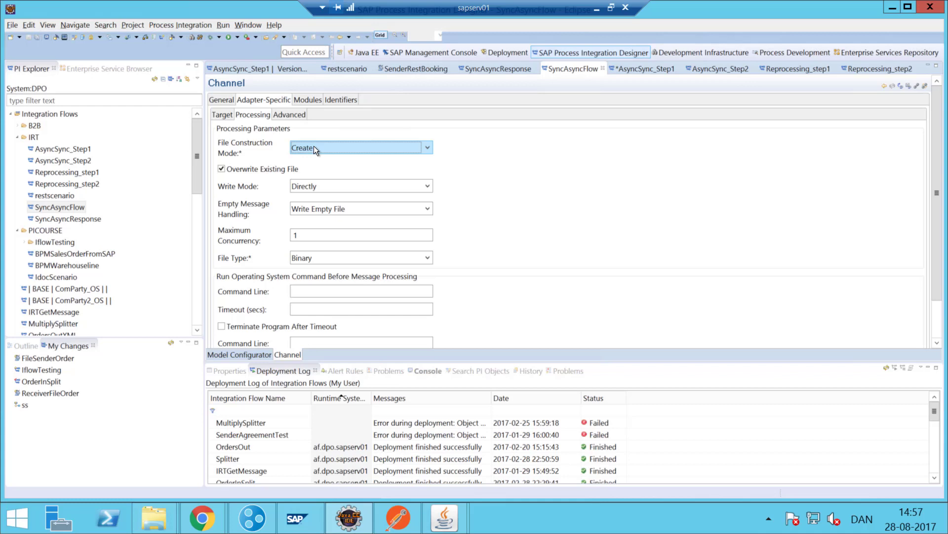
left_click(361, 257)
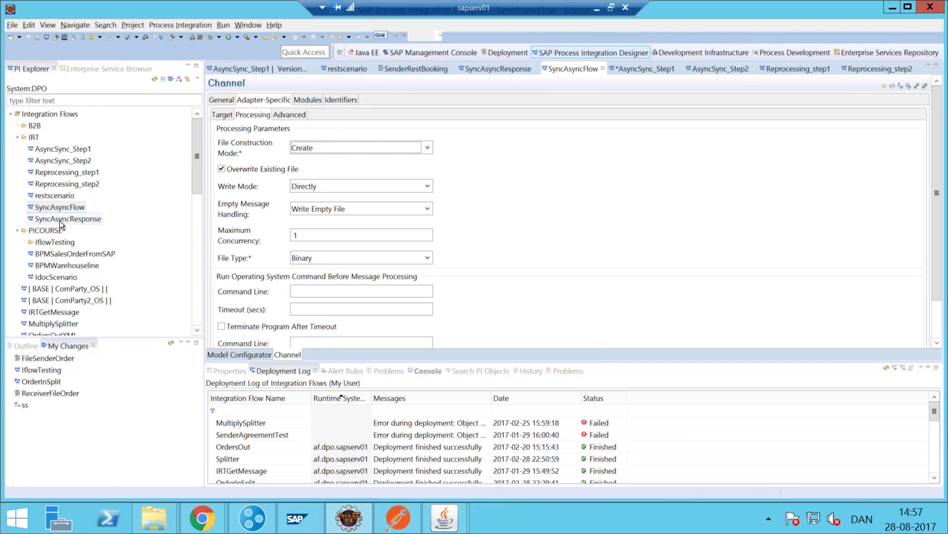
Compare the request channel's module sequence with the SyncAsyncResponse channel's modules
left_click(307, 99)
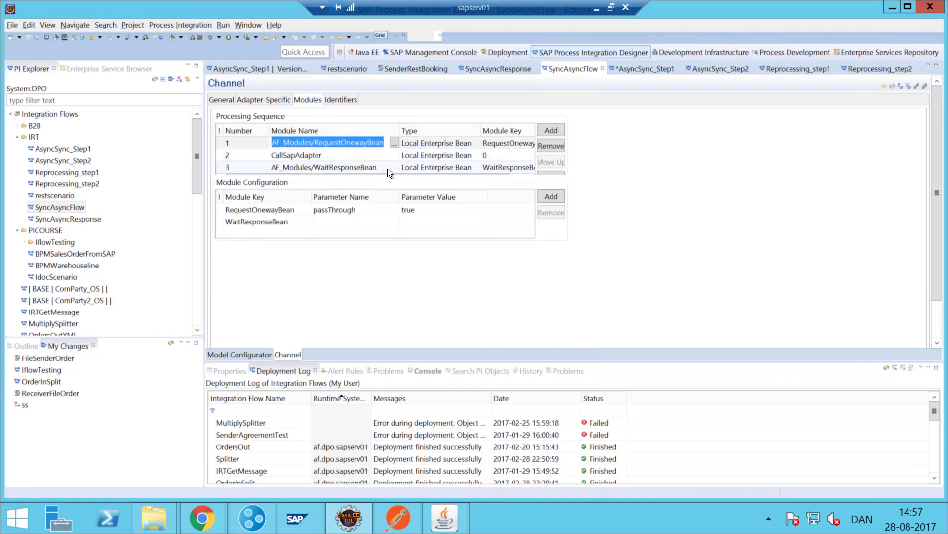
left_click(324, 167)
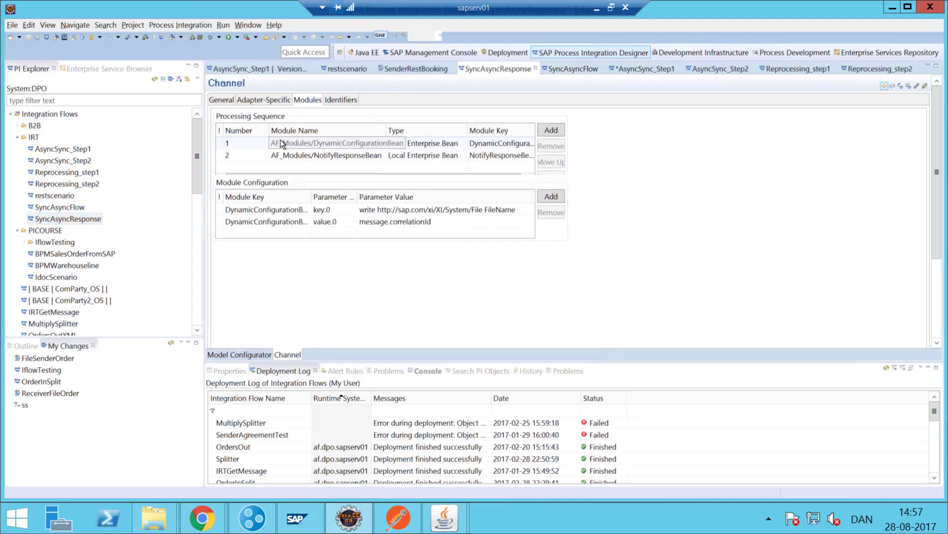
Check the response channel's notused interface and open its source folder E:\pifilesystem\sync-async
left_click(239, 354)
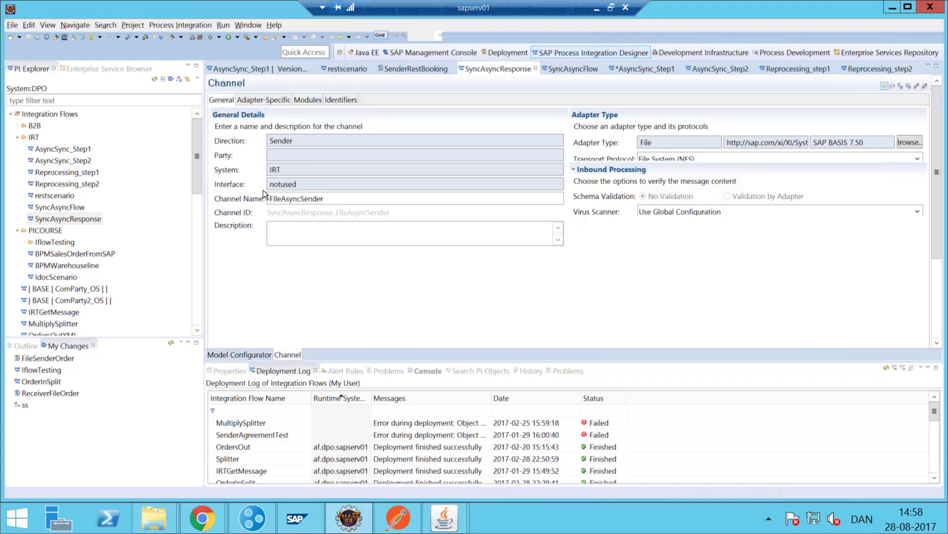
double_click(282, 183)
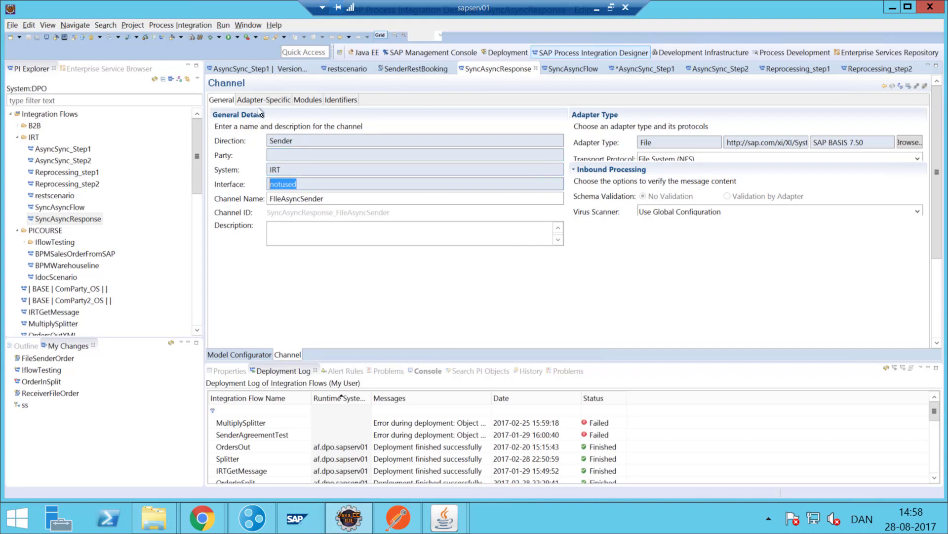
mouse_move(261, 112)
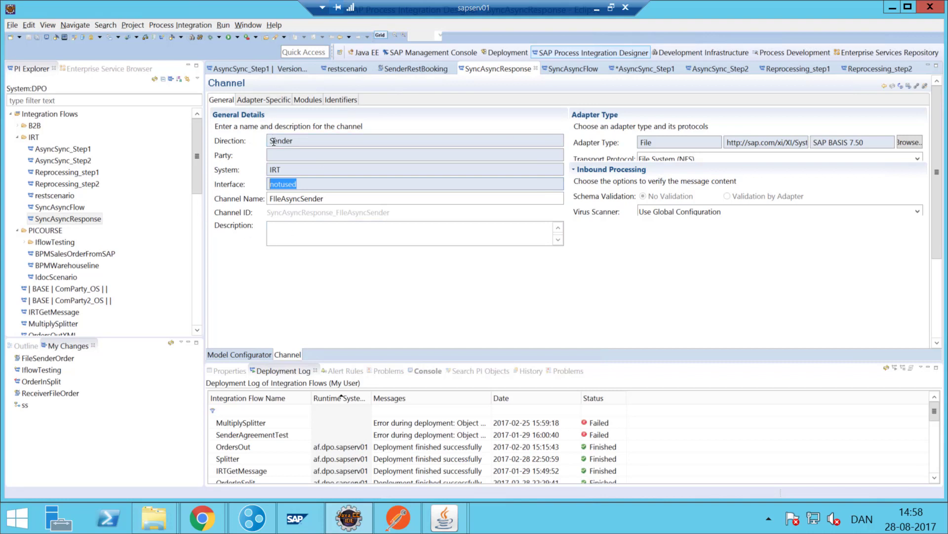
mouse_move(275, 124)
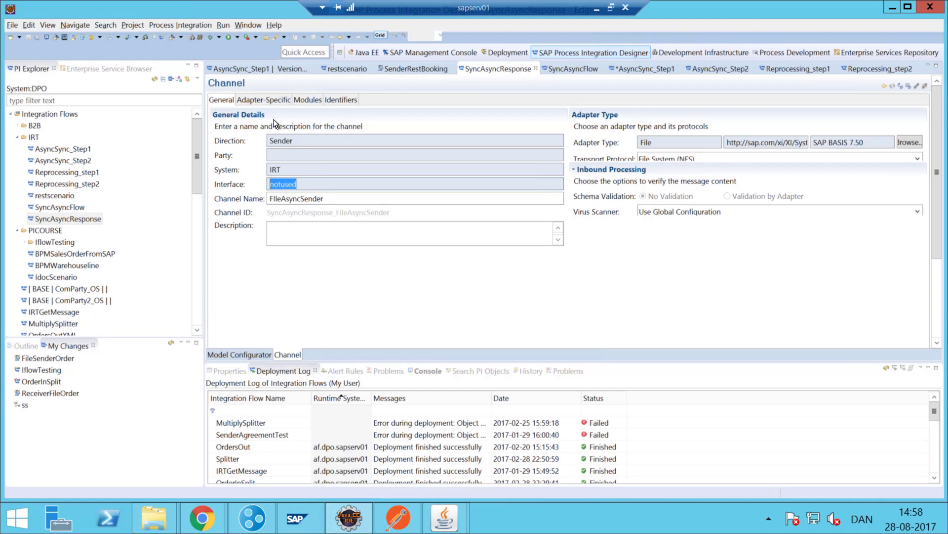
left_click(263, 99)
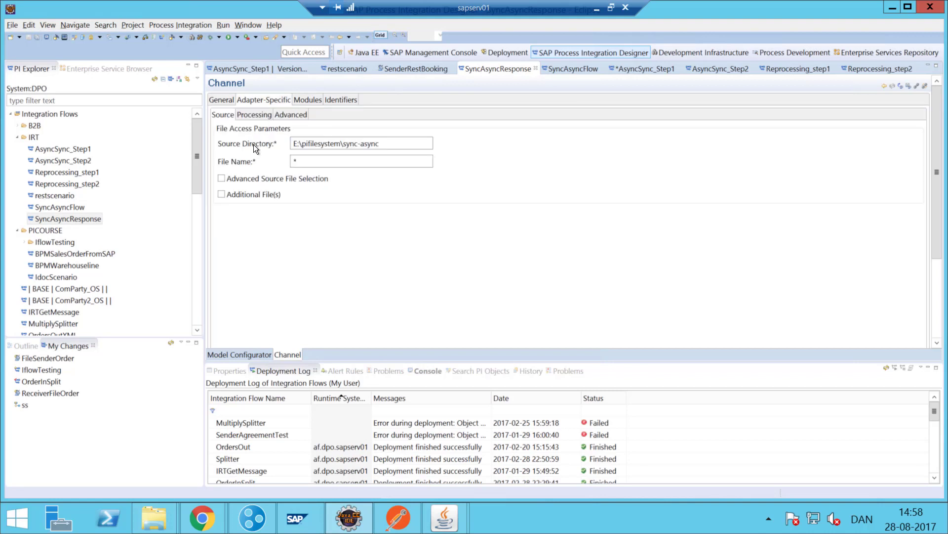
triple_click(362, 142)
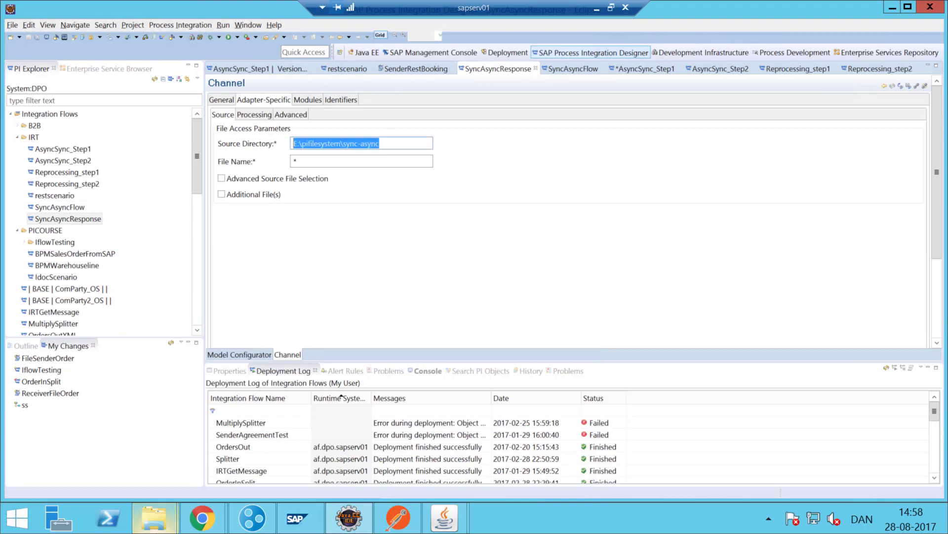
left_click(154, 519)
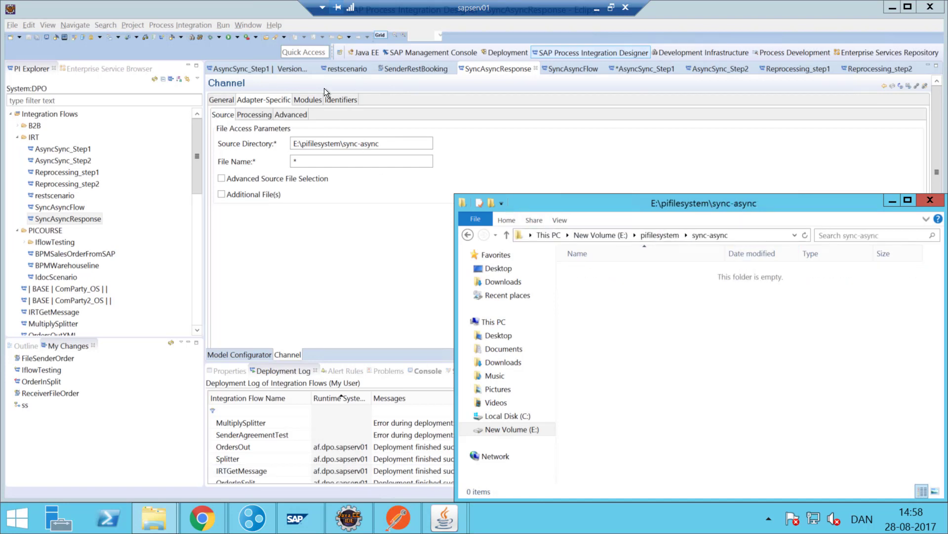
left_click(307, 99)
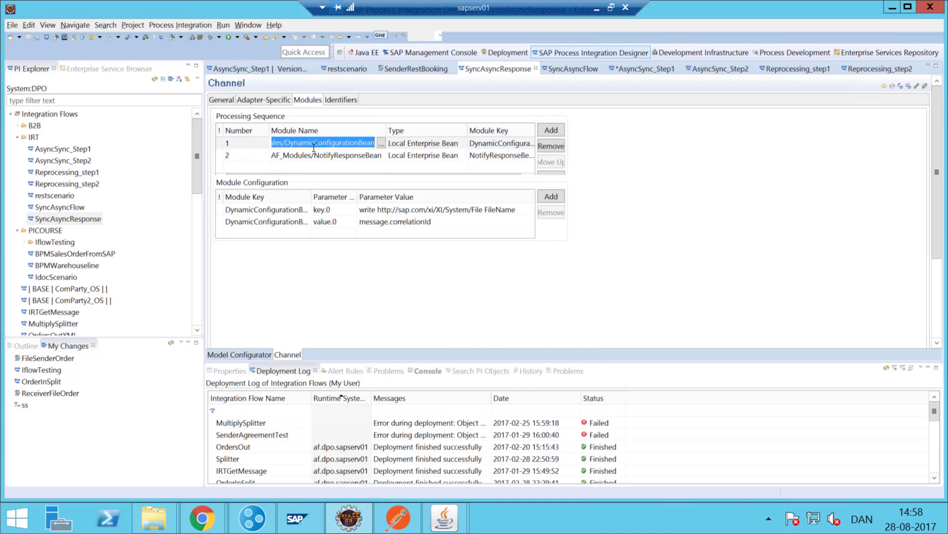
mouse_move(489, 158)
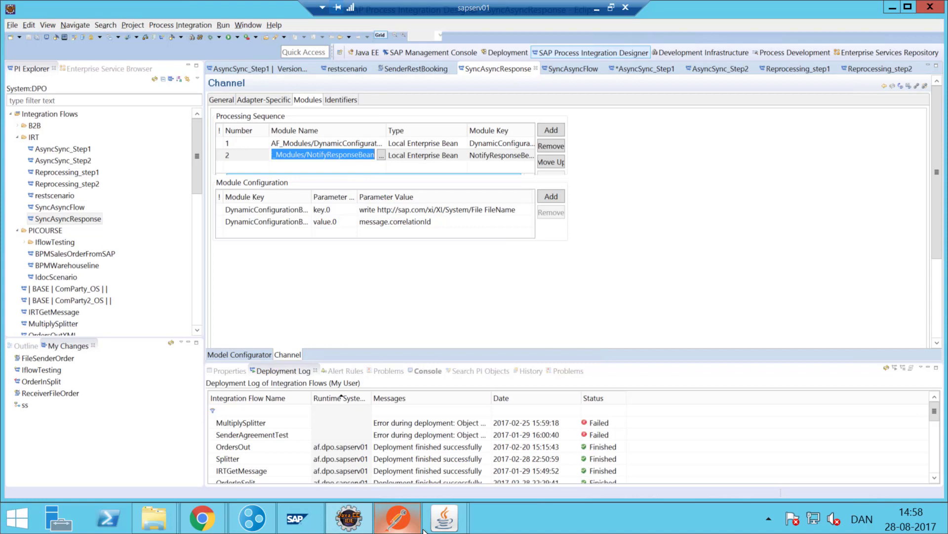
Send the 'Sync async test case' POST request in Postman and check the source folder
left_click(397, 517)
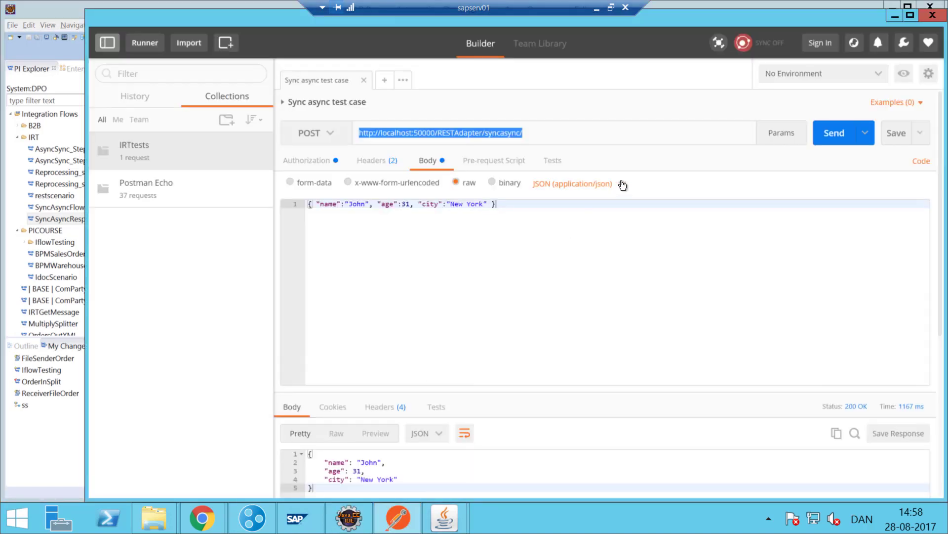
left_click(834, 133)
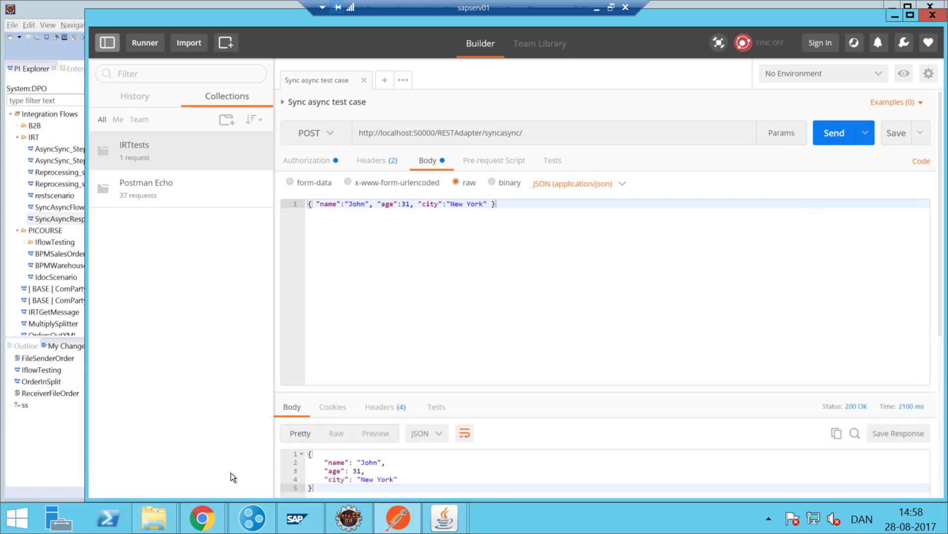
left_click(154, 518)
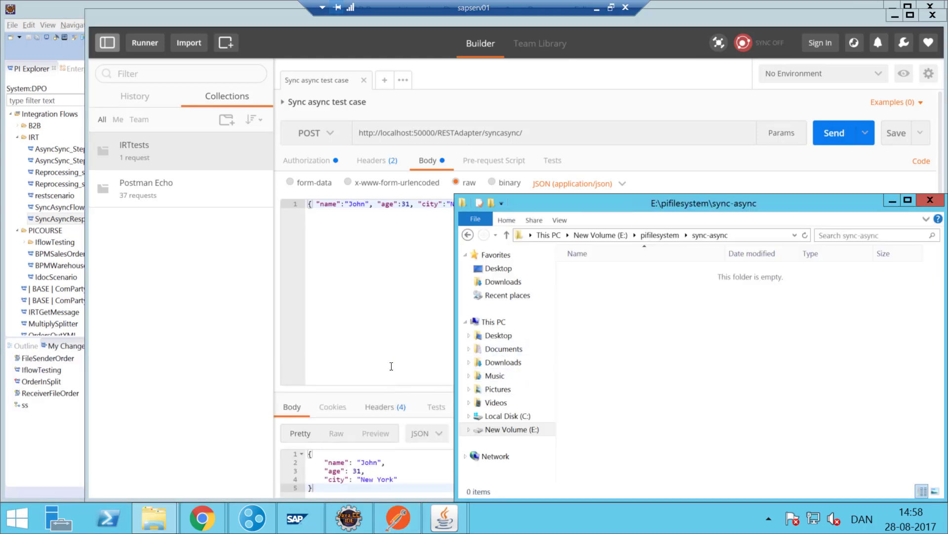
Resend the request, watch the file appear and vanish, then show the message monitor
left_click(834, 133)
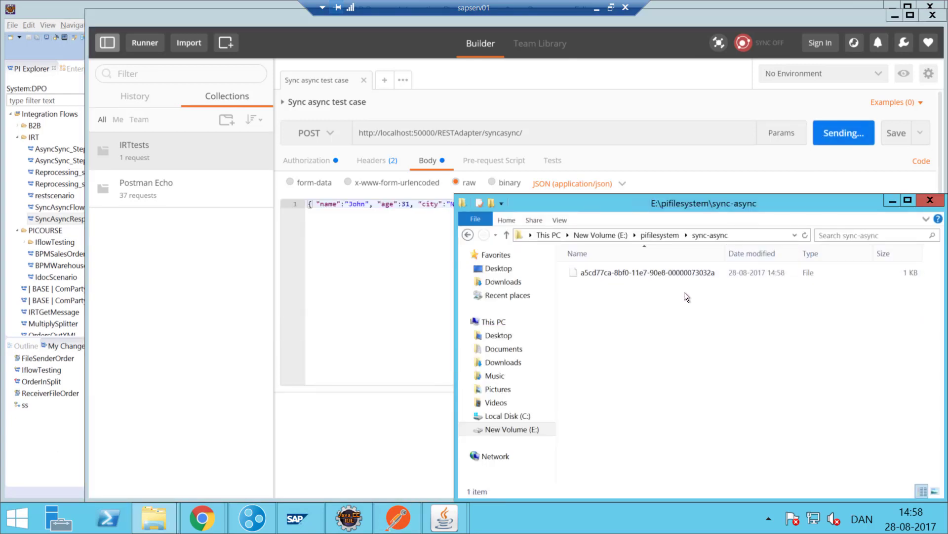
mouse_move(678, 288)
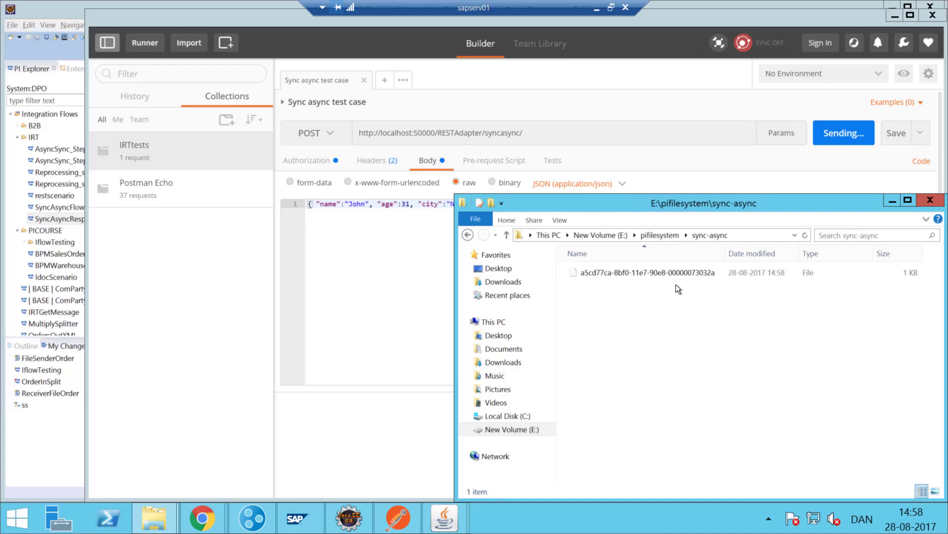
left_click(837, 133)
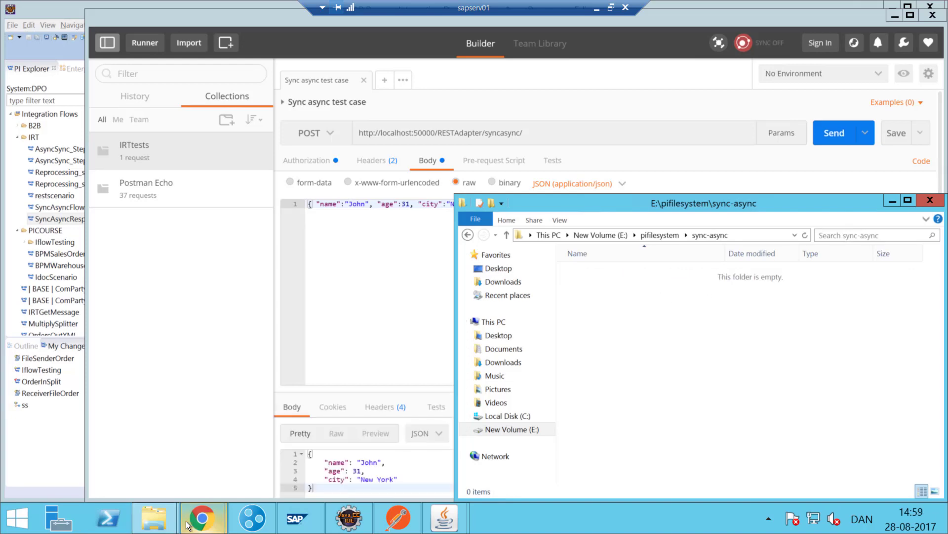
left_click(202, 517)
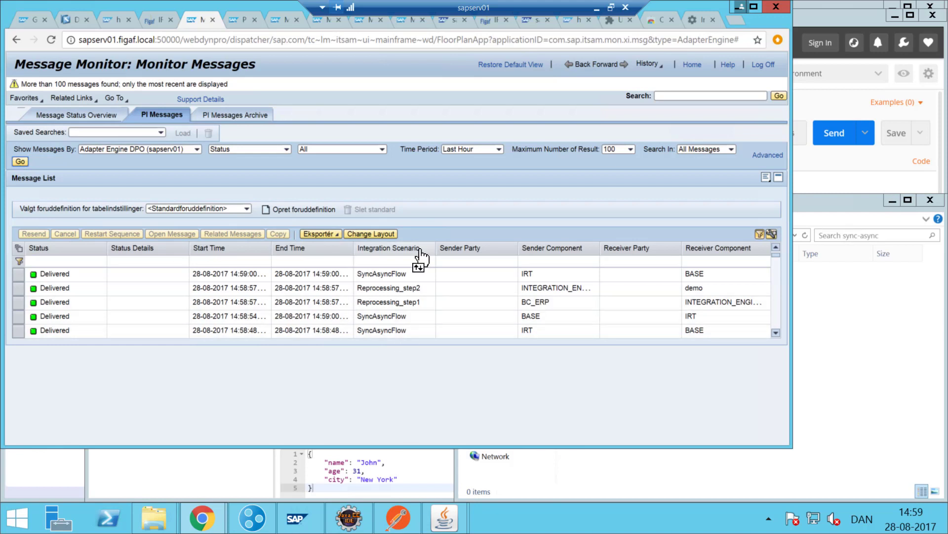
Show the BASE-to-IRT SyncAsyncFlow message log and refresh the monitored messages
left_click(381, 273)
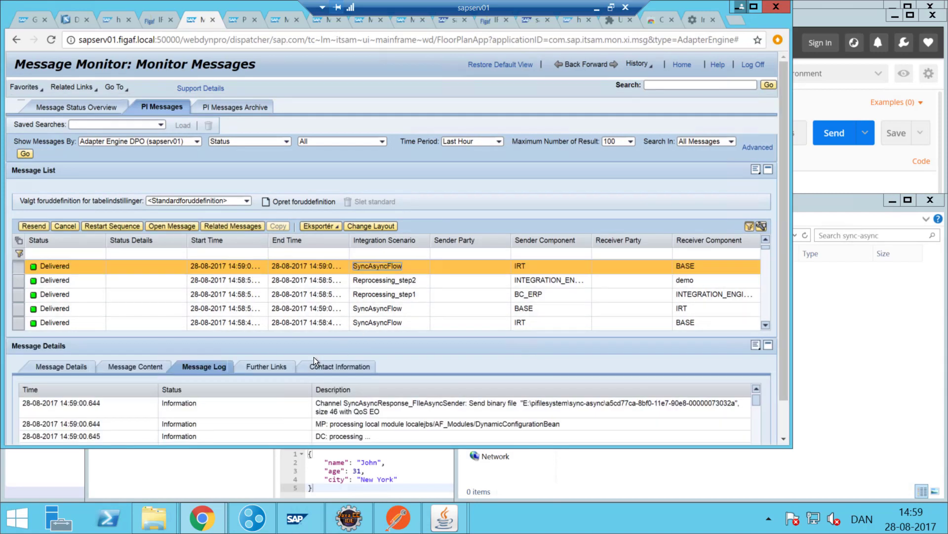
mouse_move(256, 236)
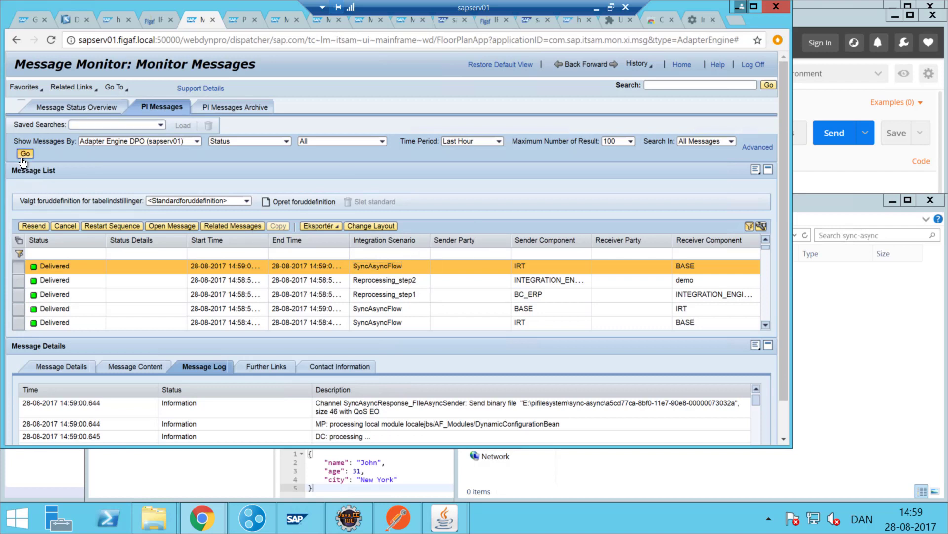
left_click(25, 155)
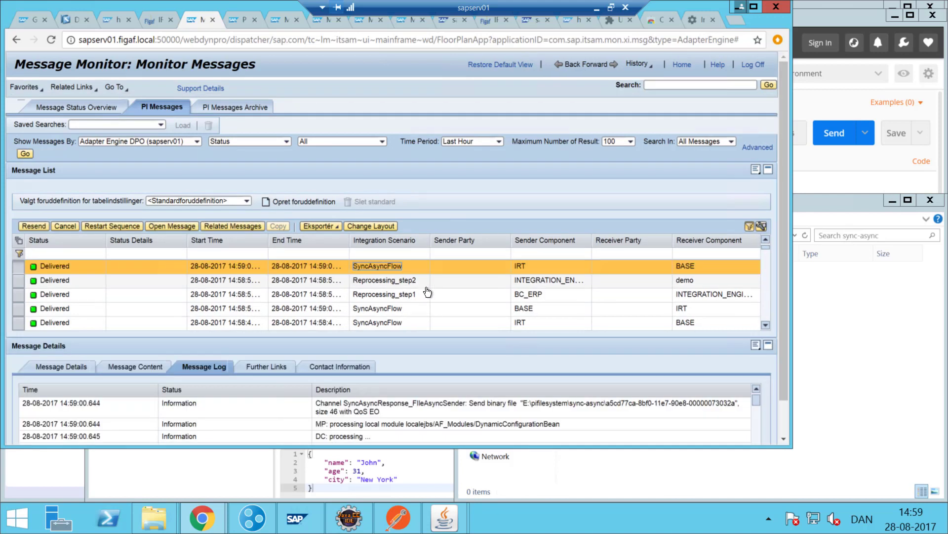
left_click(24, 154)
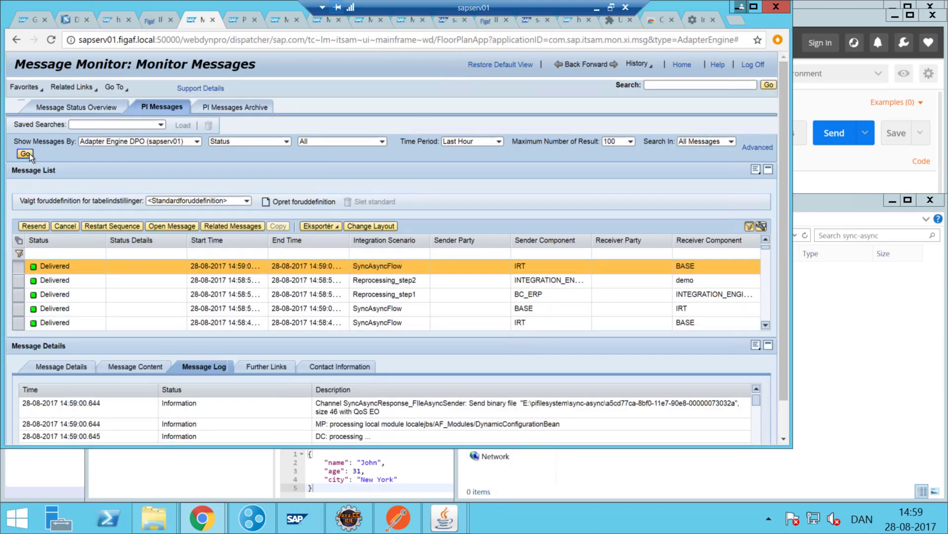
left_click(26, 153)
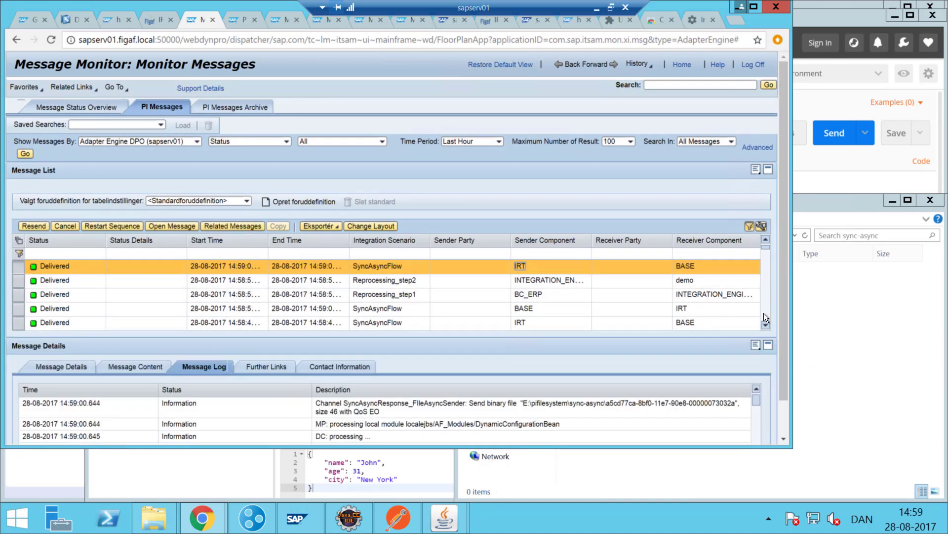
mouse_move(772, 425)
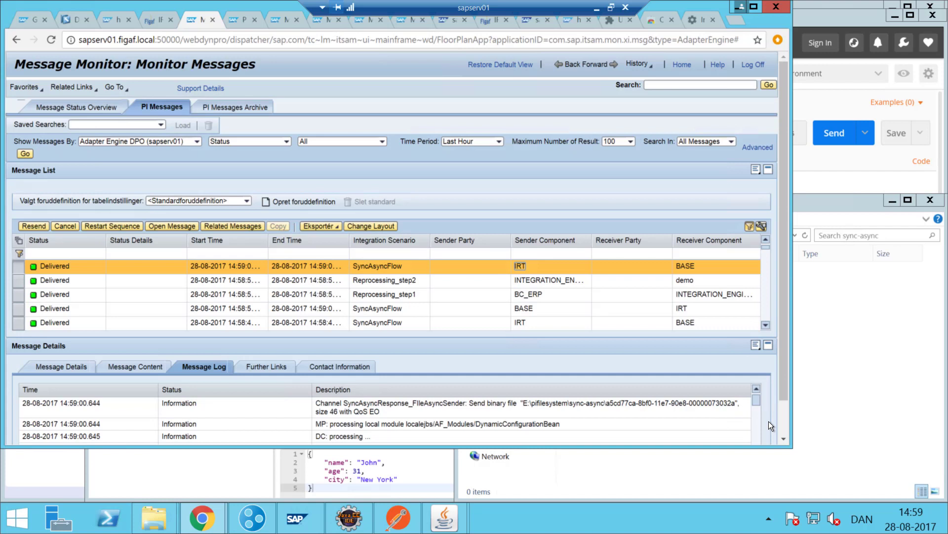
mouse_move(787, 419)
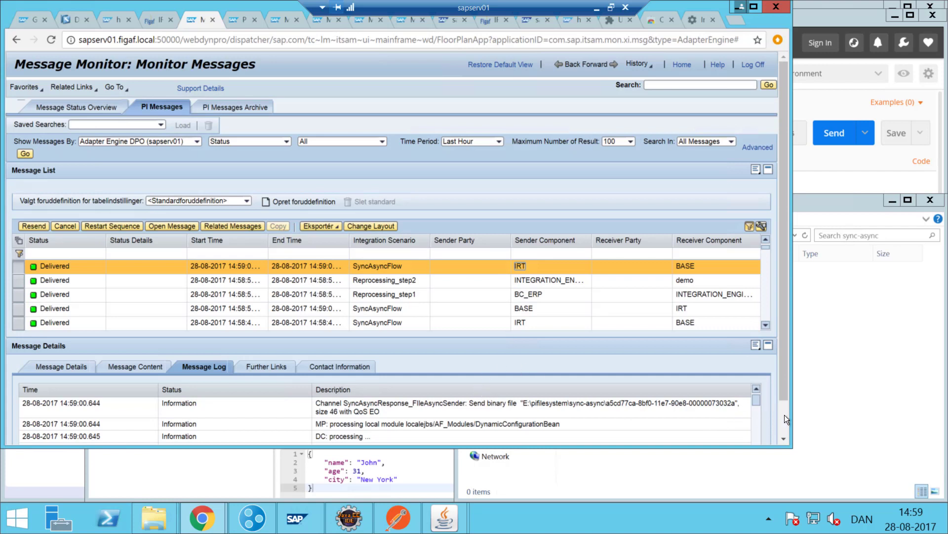
mouse_move(556, 341)
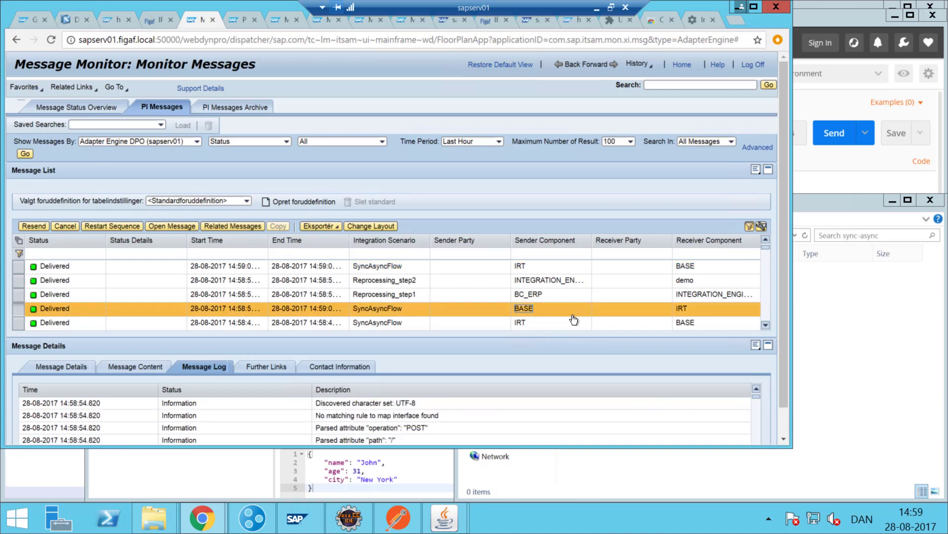
mouse_move(676, 372)
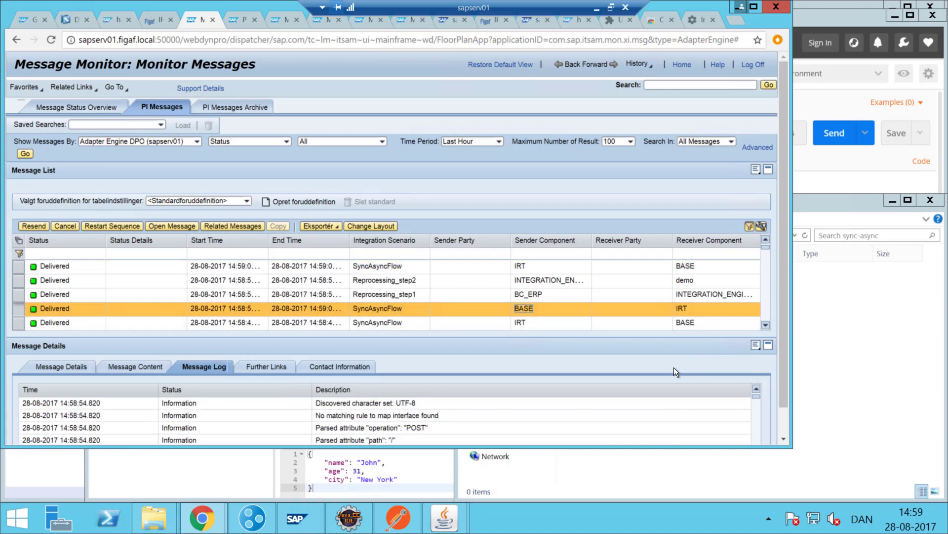
mouse_move(793, 427)
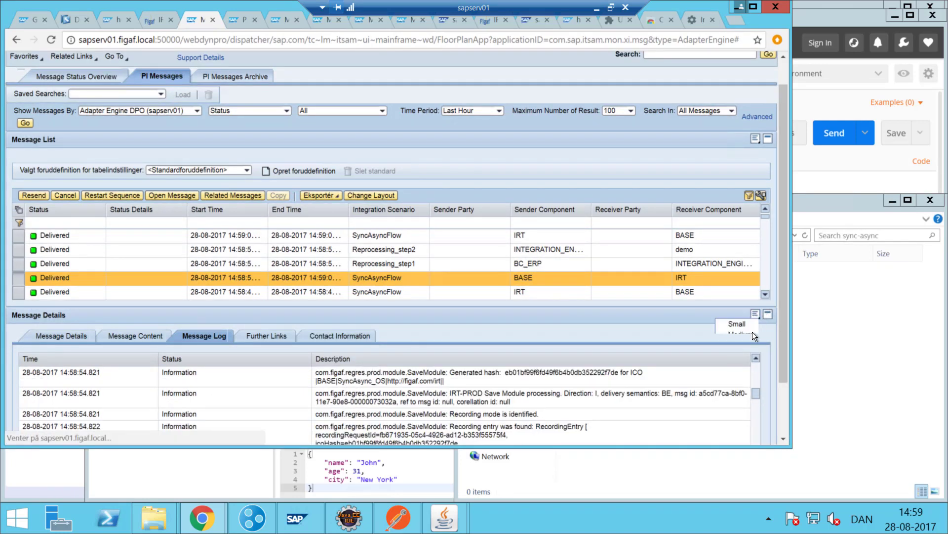
Enlarge the message log to reveal the WaitResponseBean entries through DLVD
left_click(755, 314)
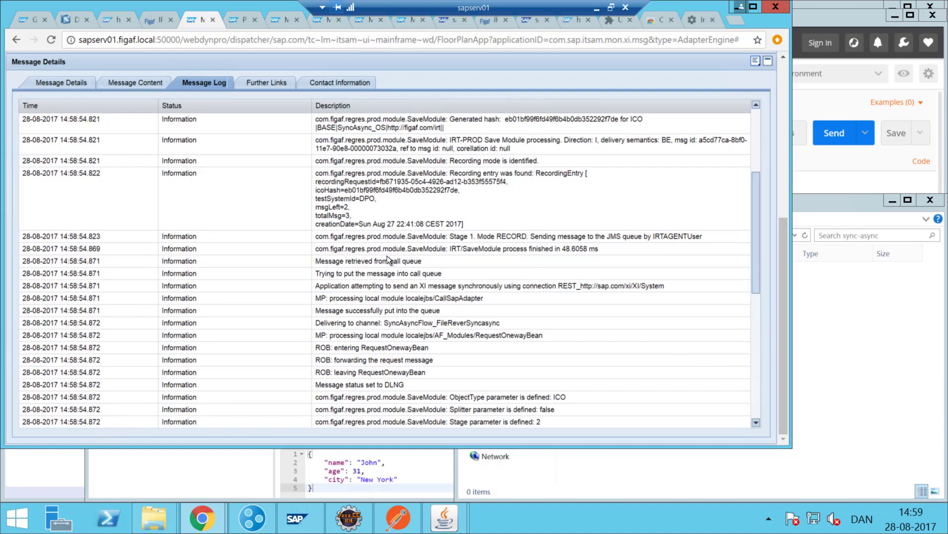
mouse_move(760, 406)
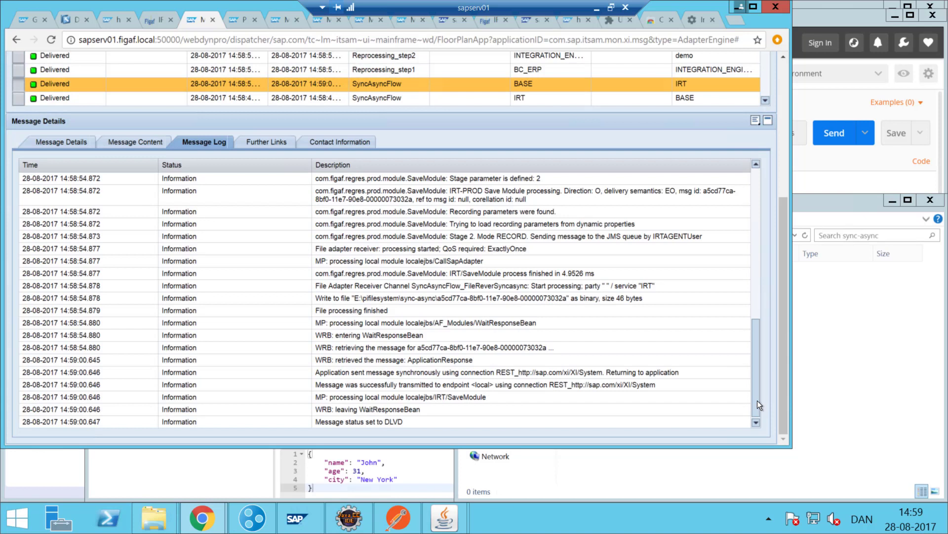
mouse_move(474, 297)
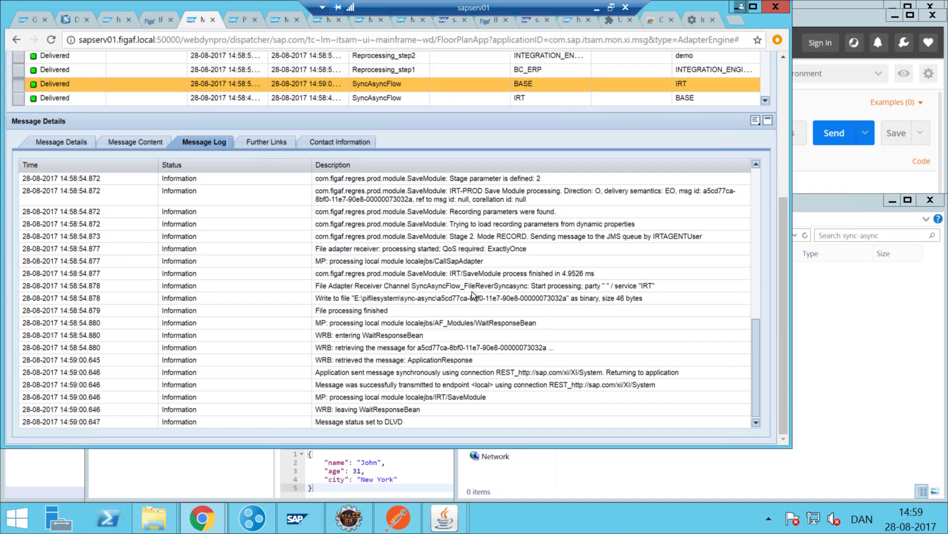
mouse_move(487, 325)
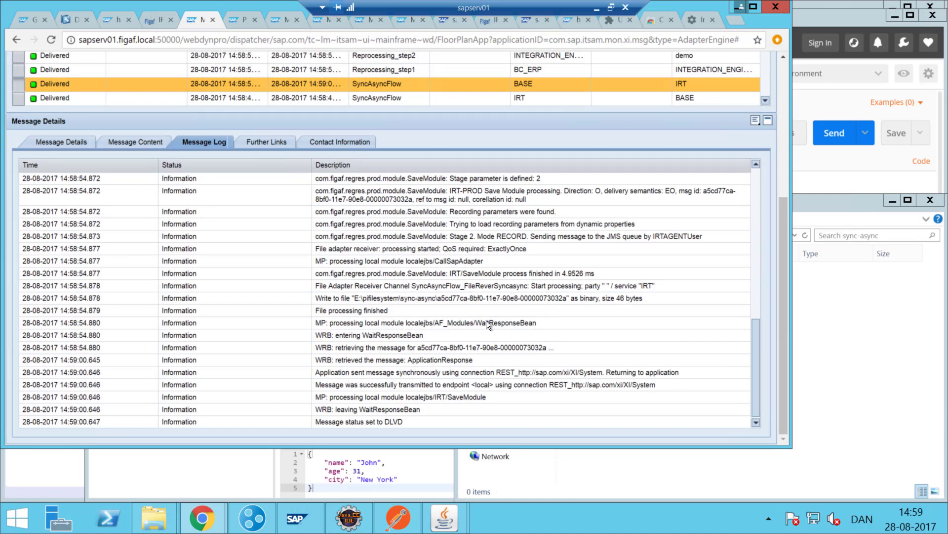
mouse_move(393, 342)
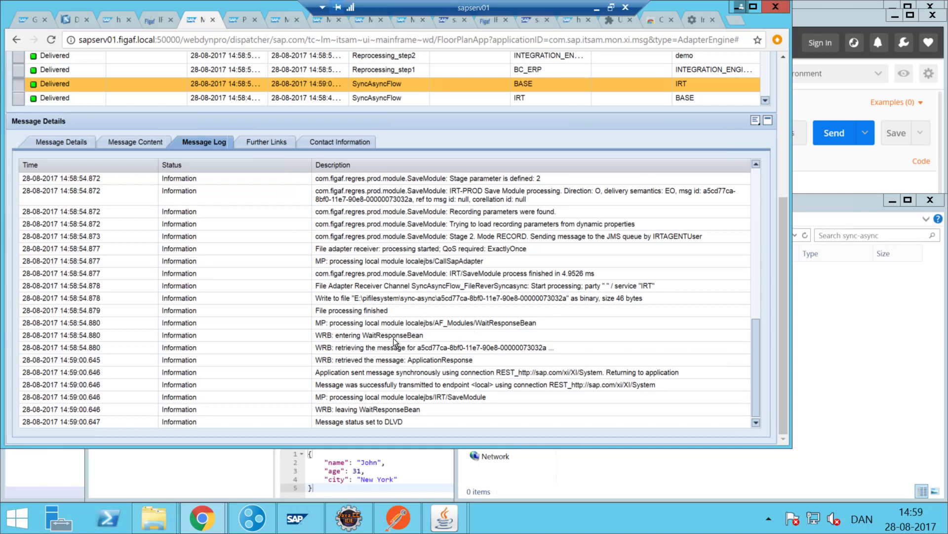
mouse_move(567, 362)
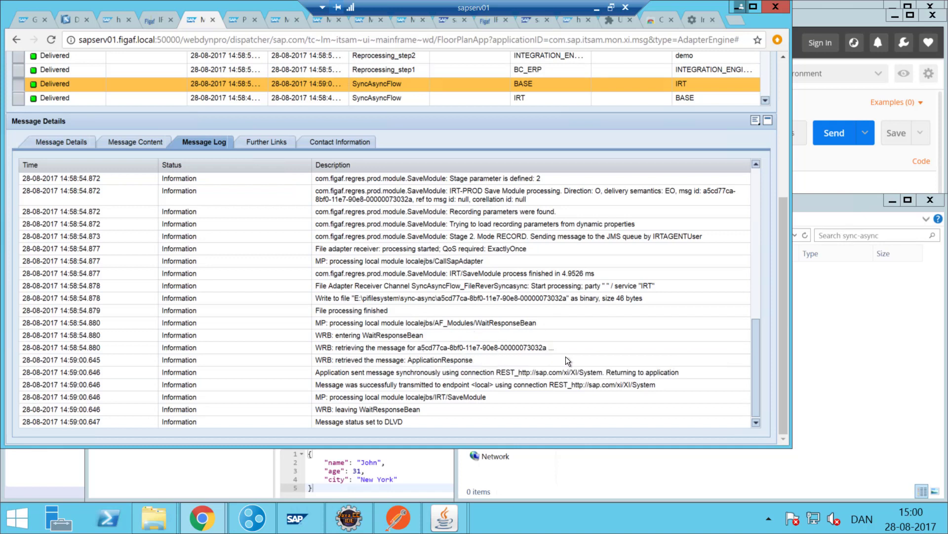
mouse_move(379, 344)
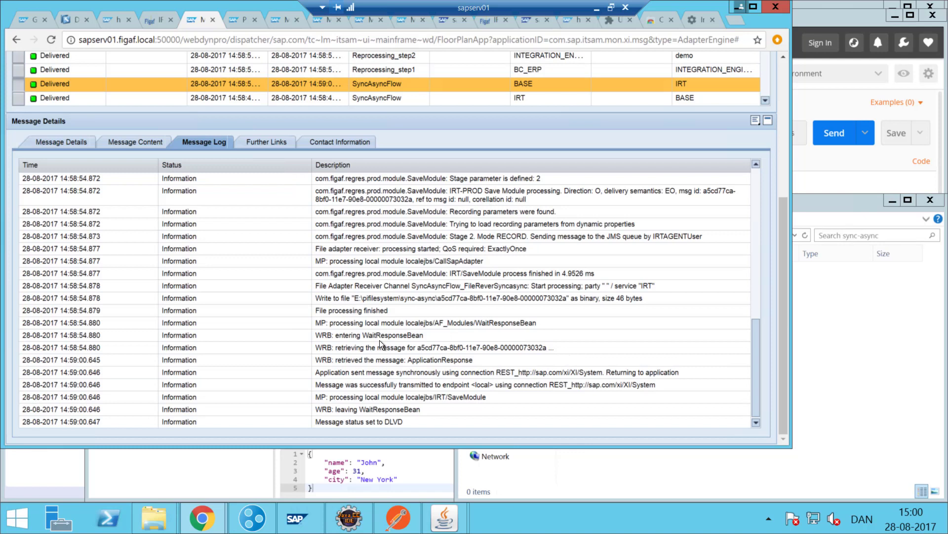
mouse_move(414, 432)
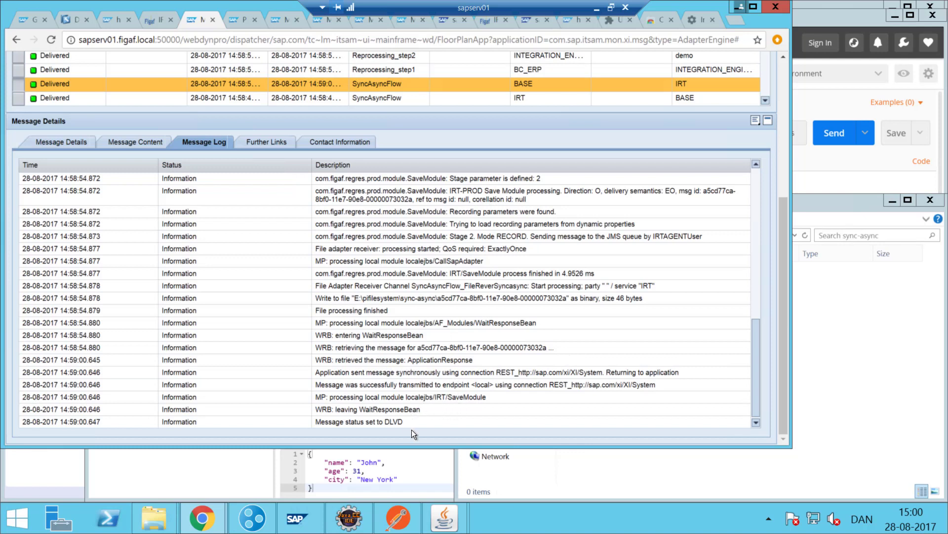
mouse_move(521, 113)
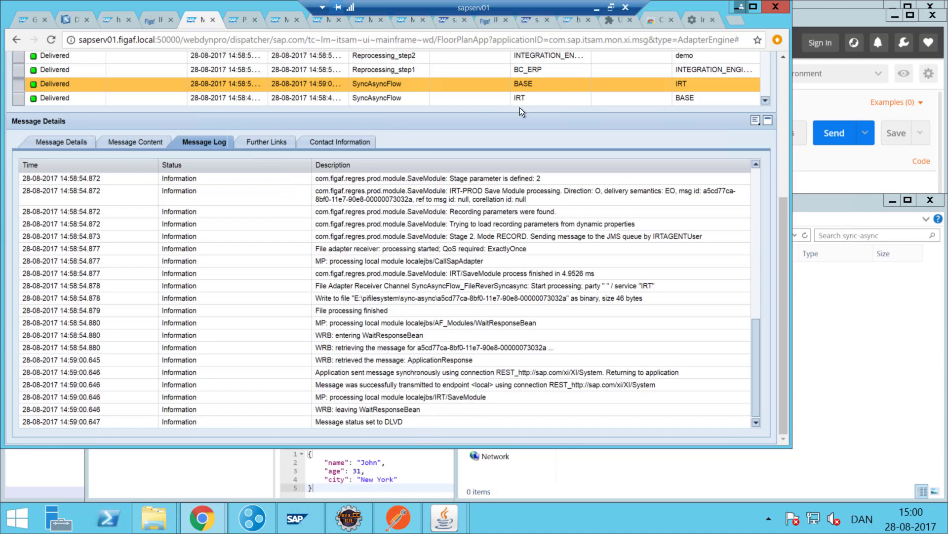
scroll("up", 3)
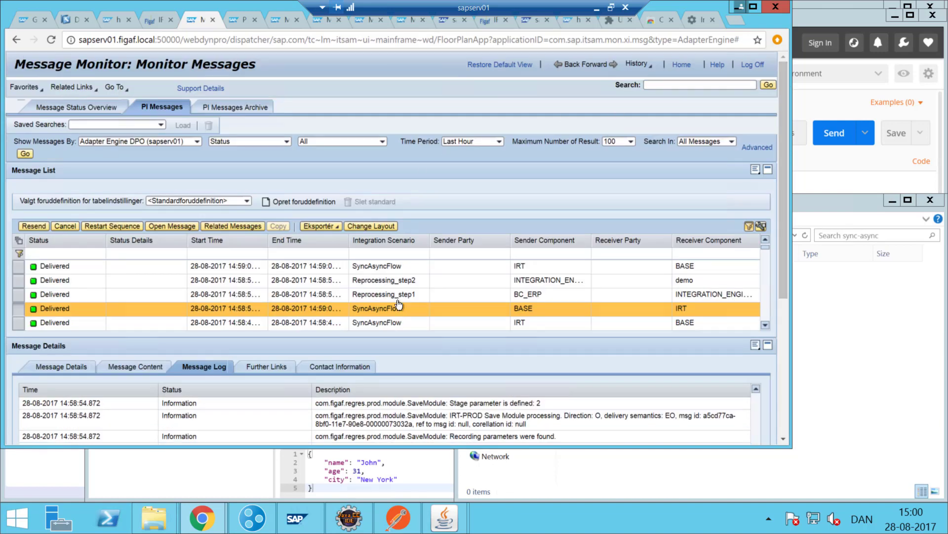
Show the IRT-to-BASE message log down to its NotifyResponseBean entries and DLVD status
left_click(375, 265)
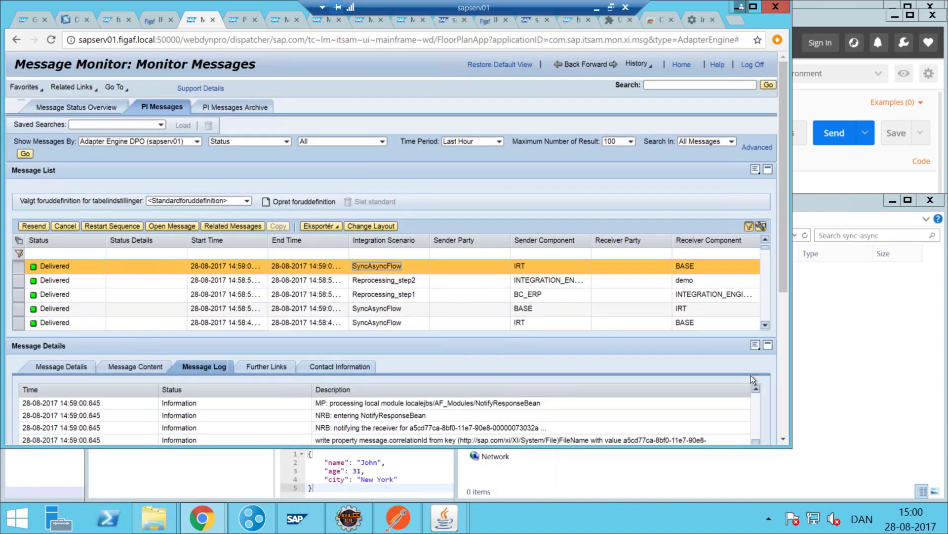
scroll("down", 3)
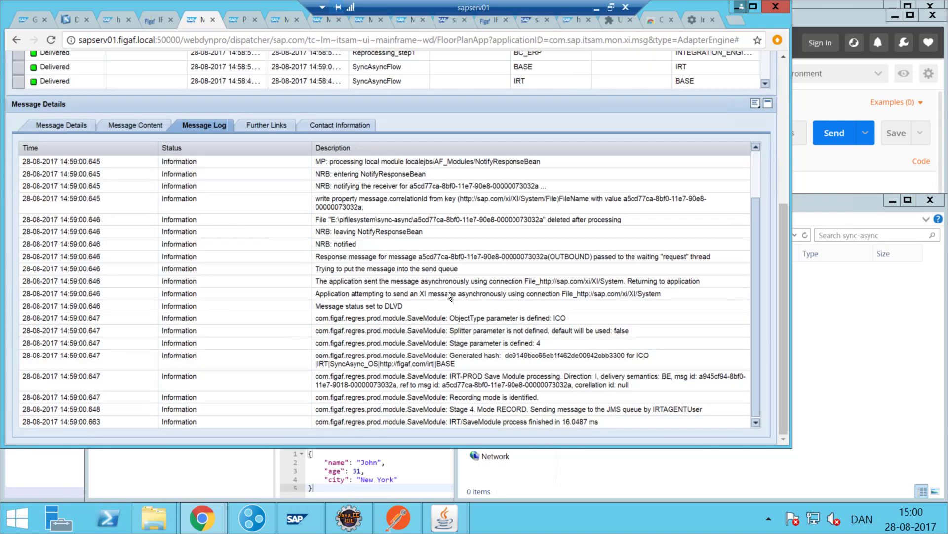
mouse_move(459, 268)
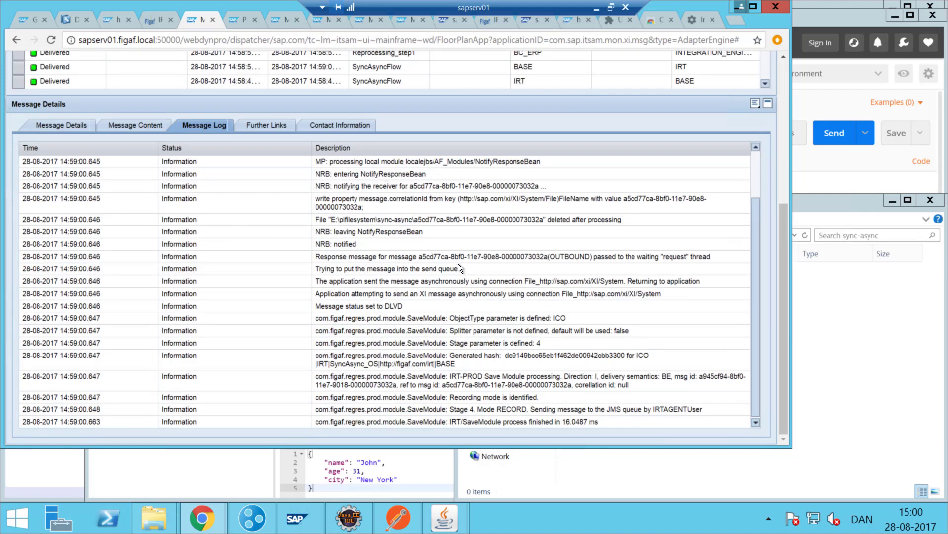
mouse_move(447, 393)
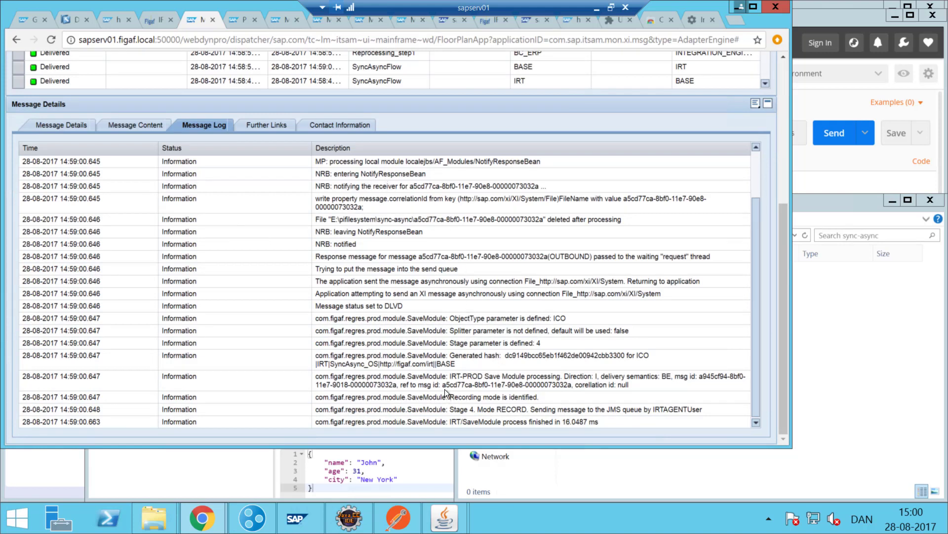
mouse_move(483, 305)
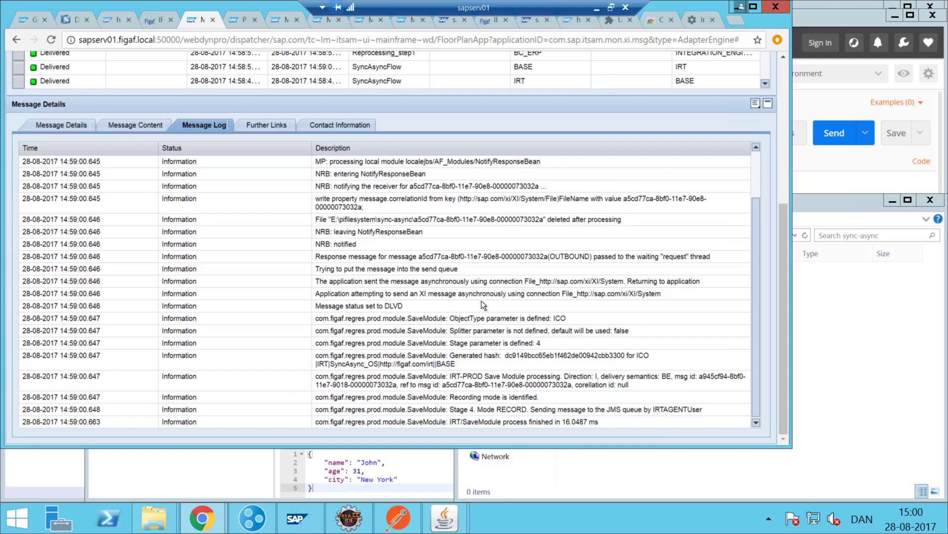
mouse_move(495, 313)
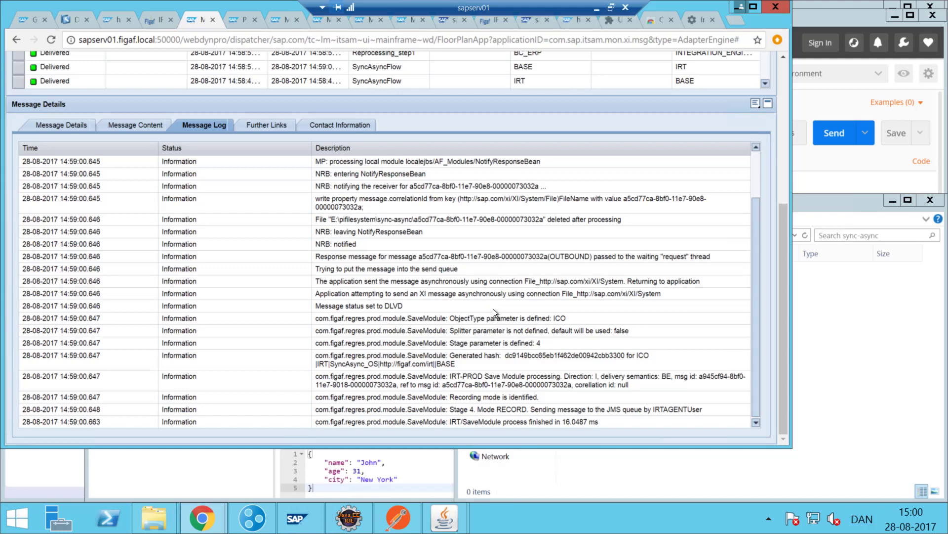
mouse_move(380, 254)
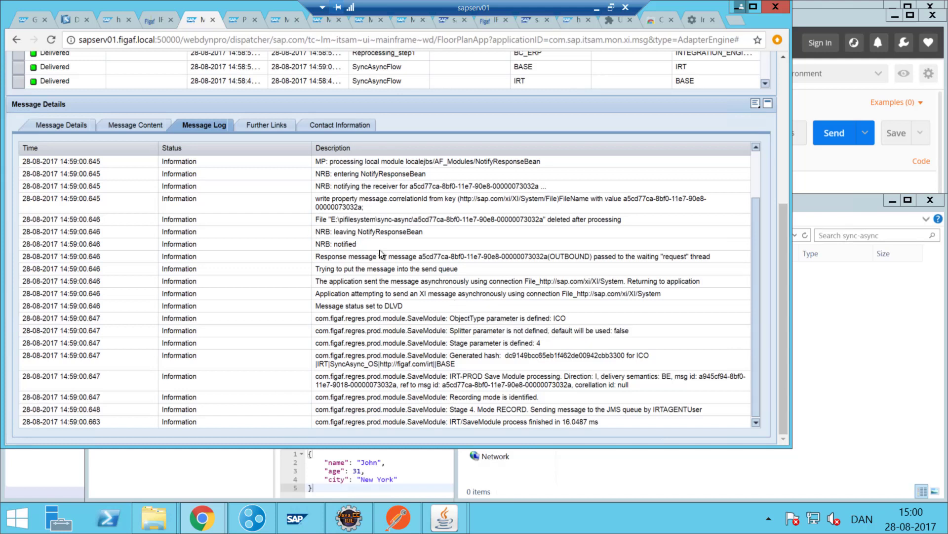
mouse_move(809, 393)
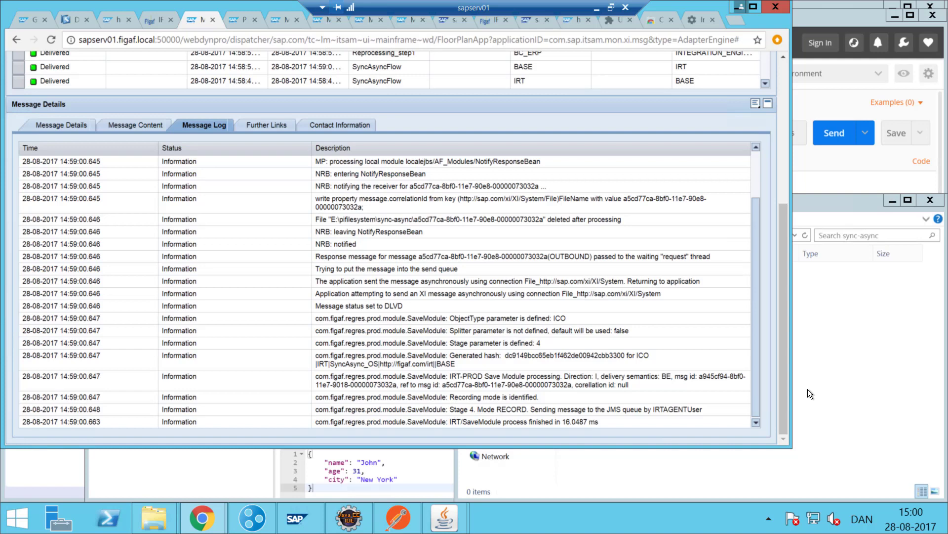